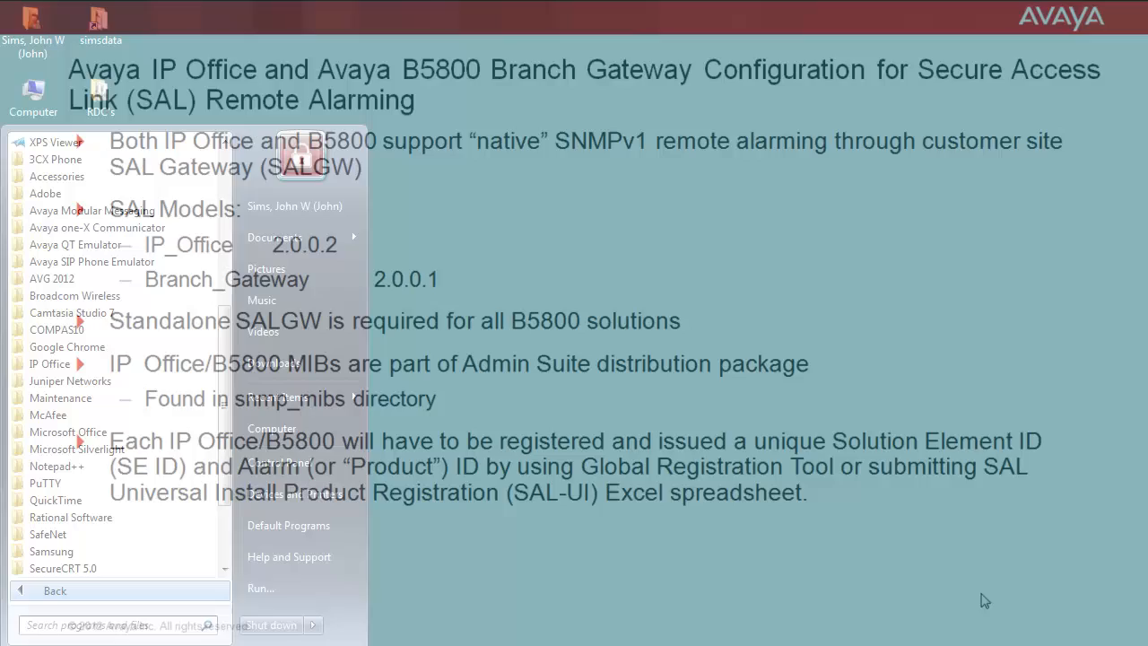
Step: Expand the IP Office program group in the Start menu's All Programs list
click(50, 363)
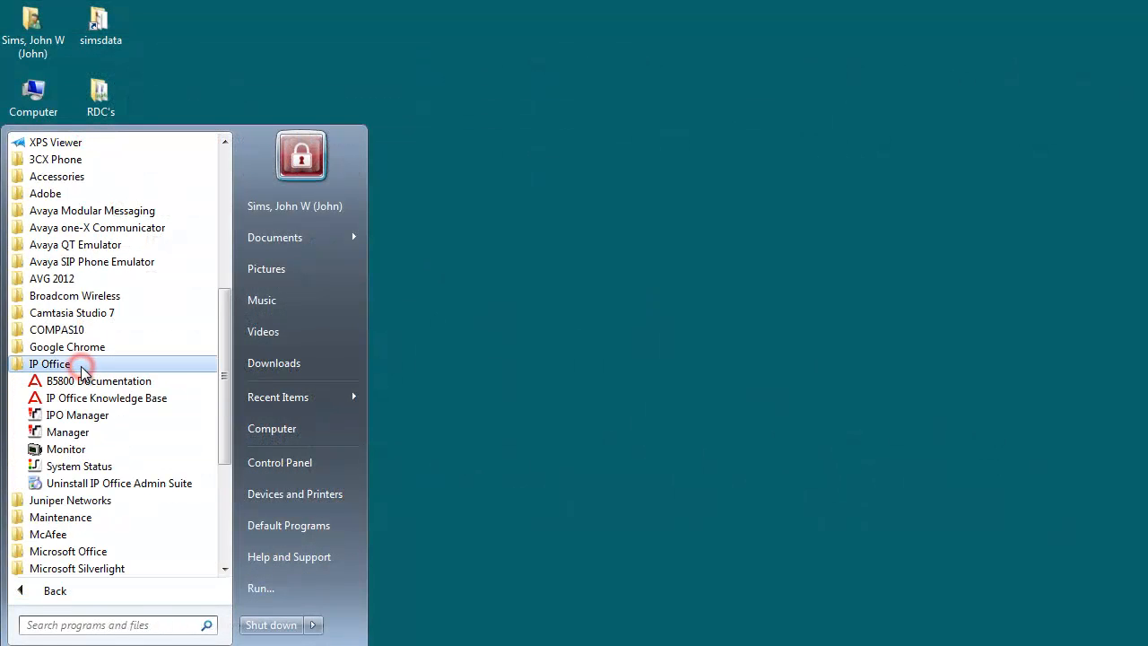
mouse_move(68, 430)
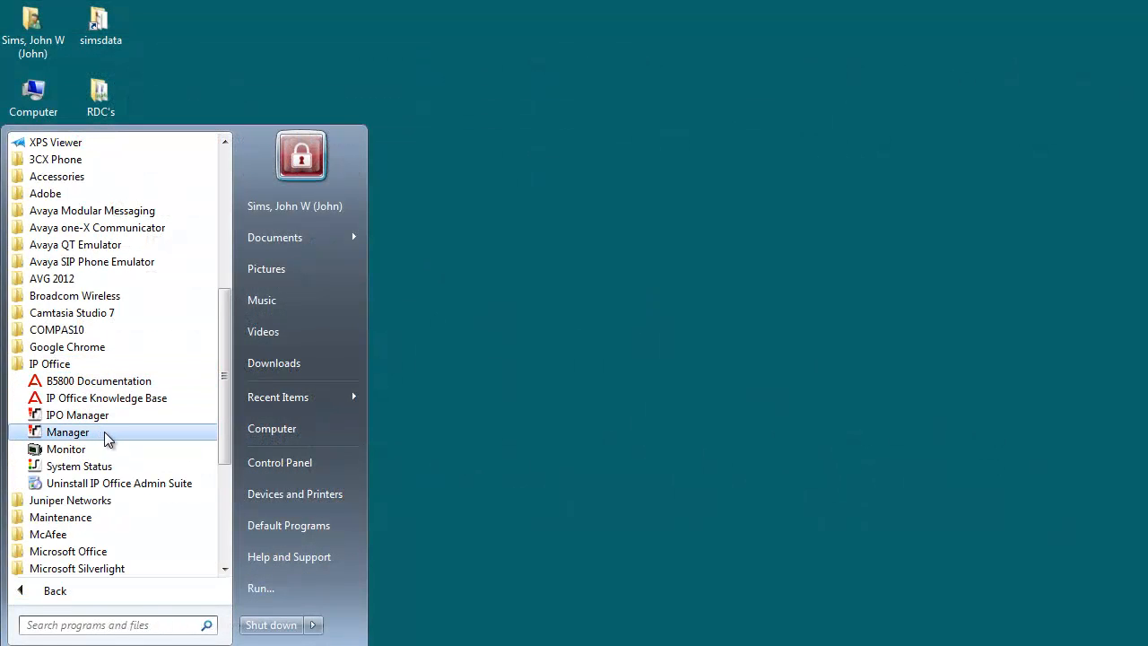
Step: Launch Manager and load SIMSB5800_2's configuration, logging in as Administrator
click(69, 431)
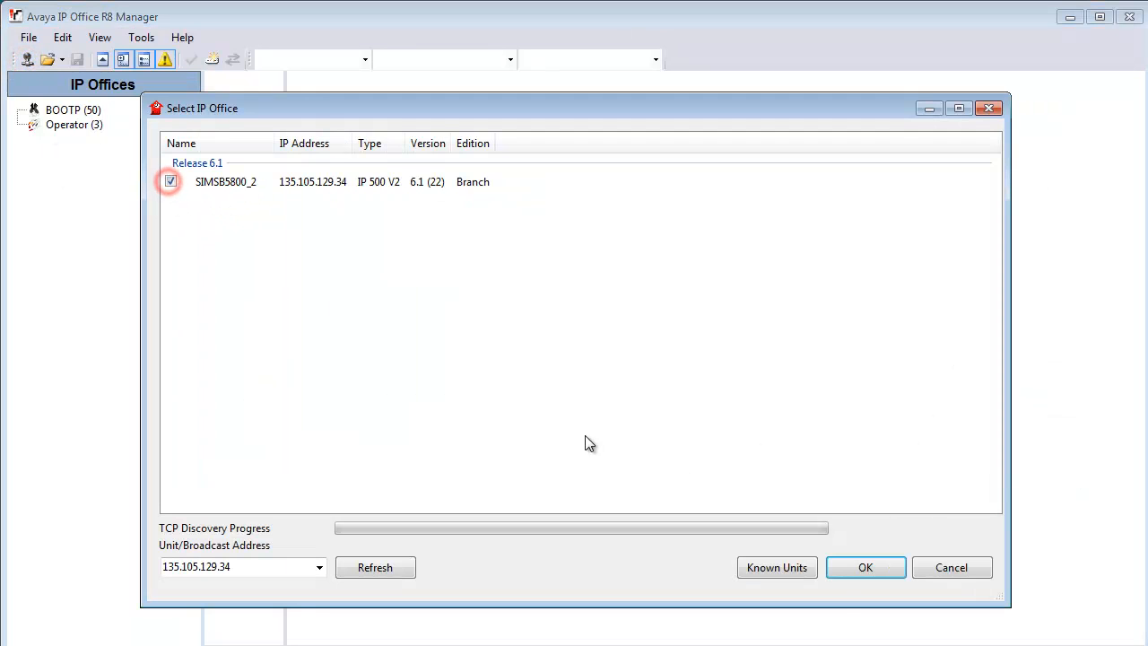
click(865, 567)
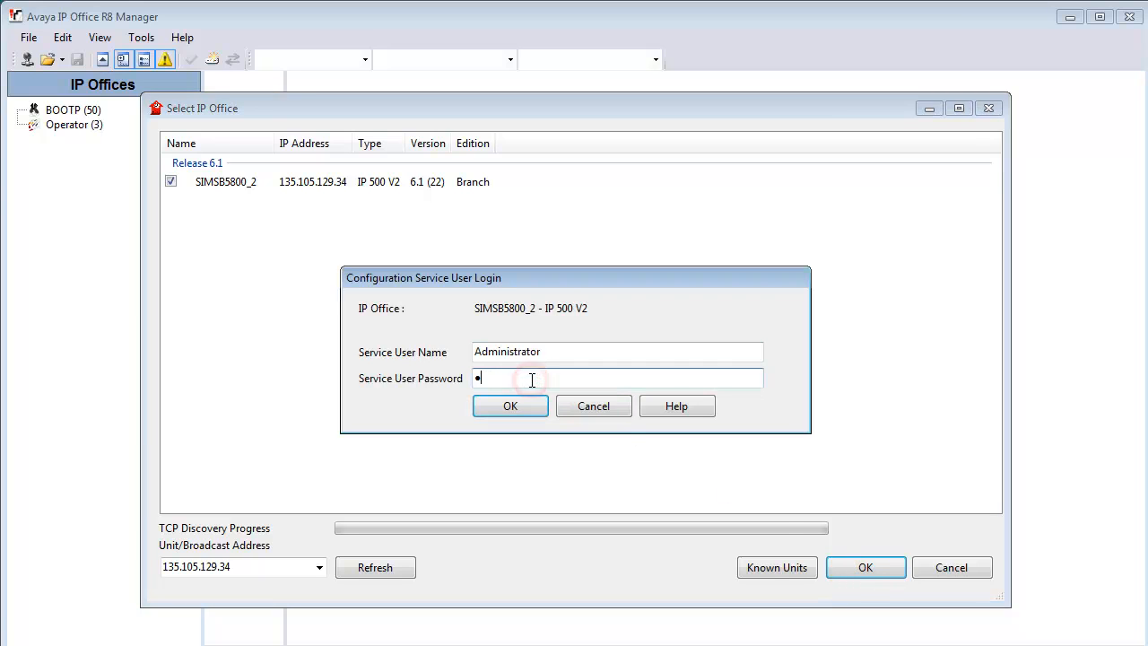
click(510, 405)
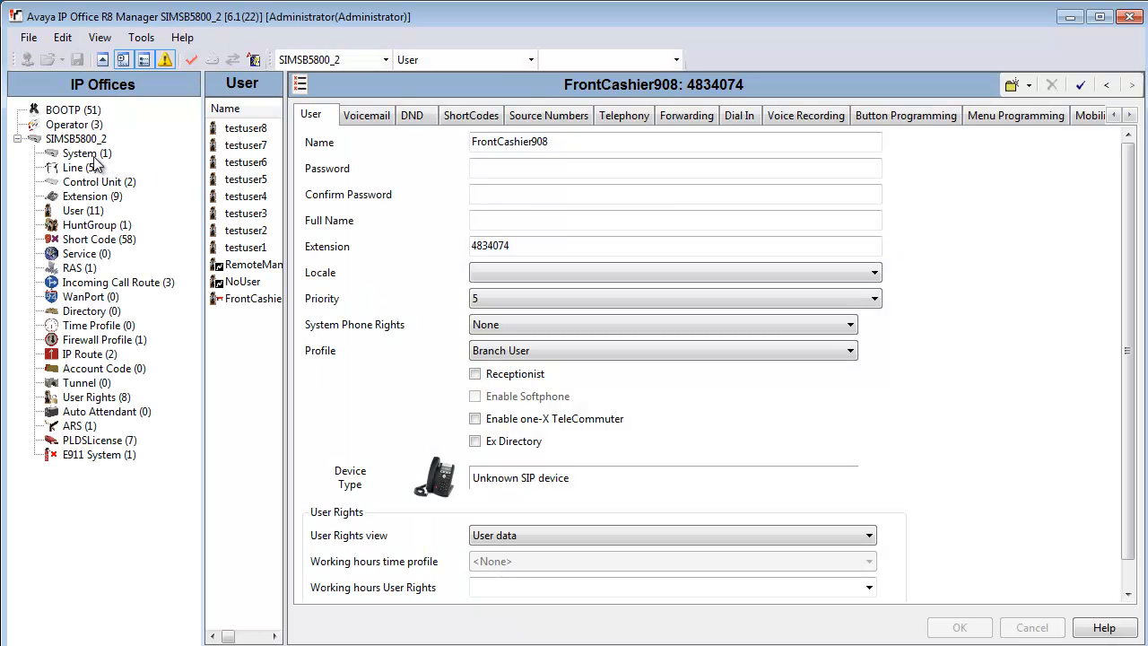
Step: Show the System record's System Events settings with the SNMP agent configuration
click(79, 153)
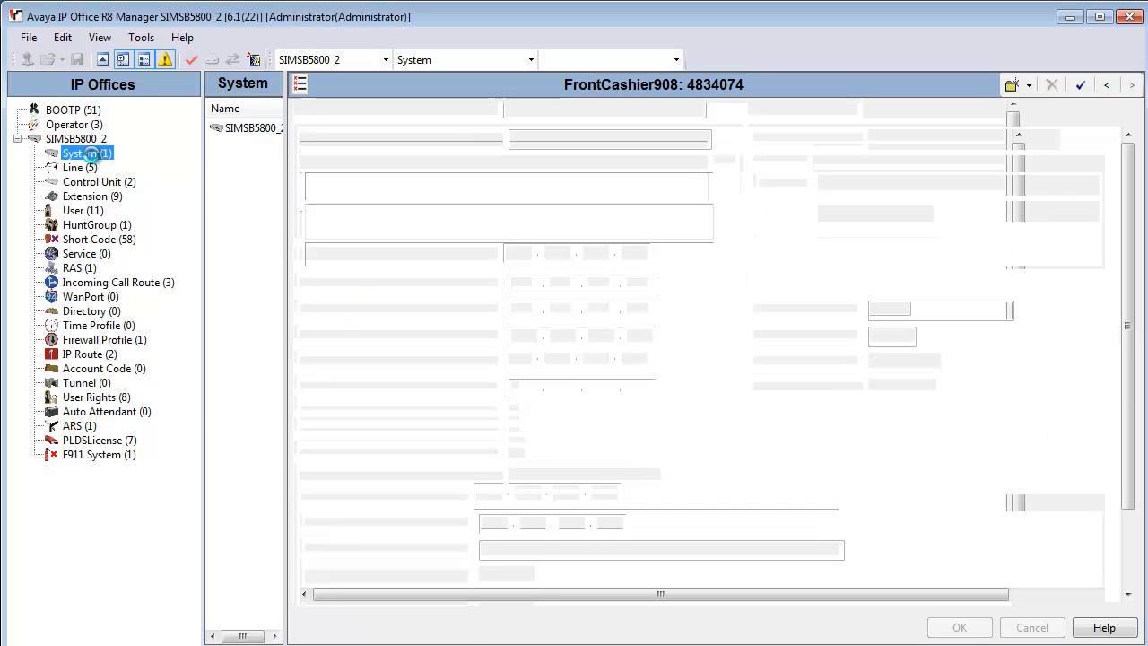
click(81, 152)
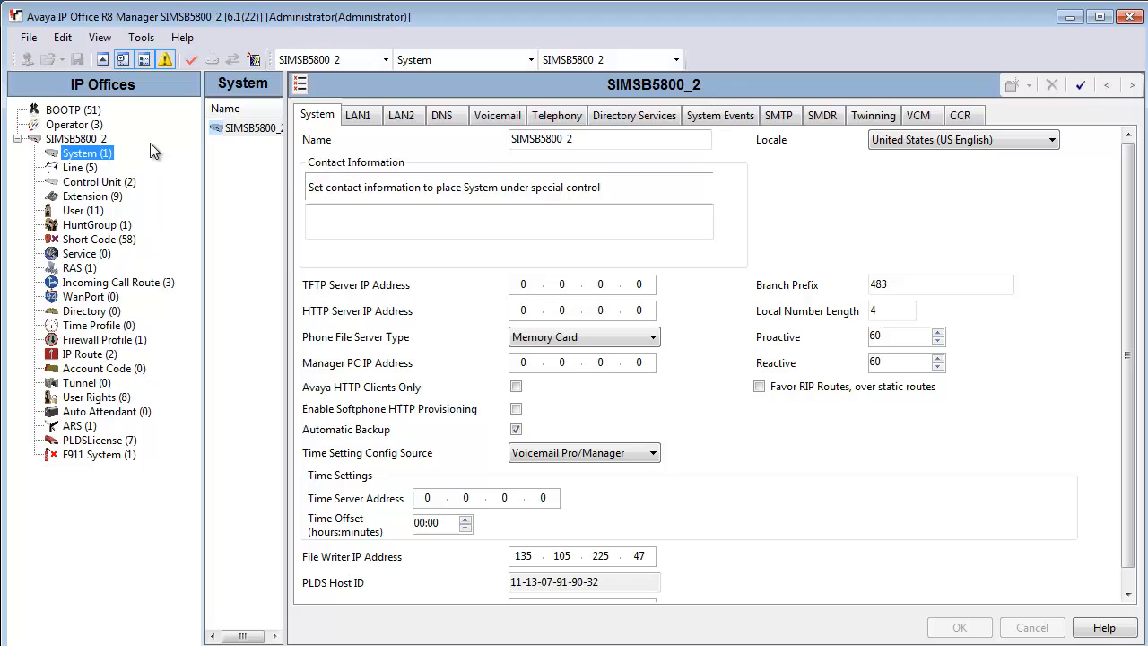
click(722, 114)
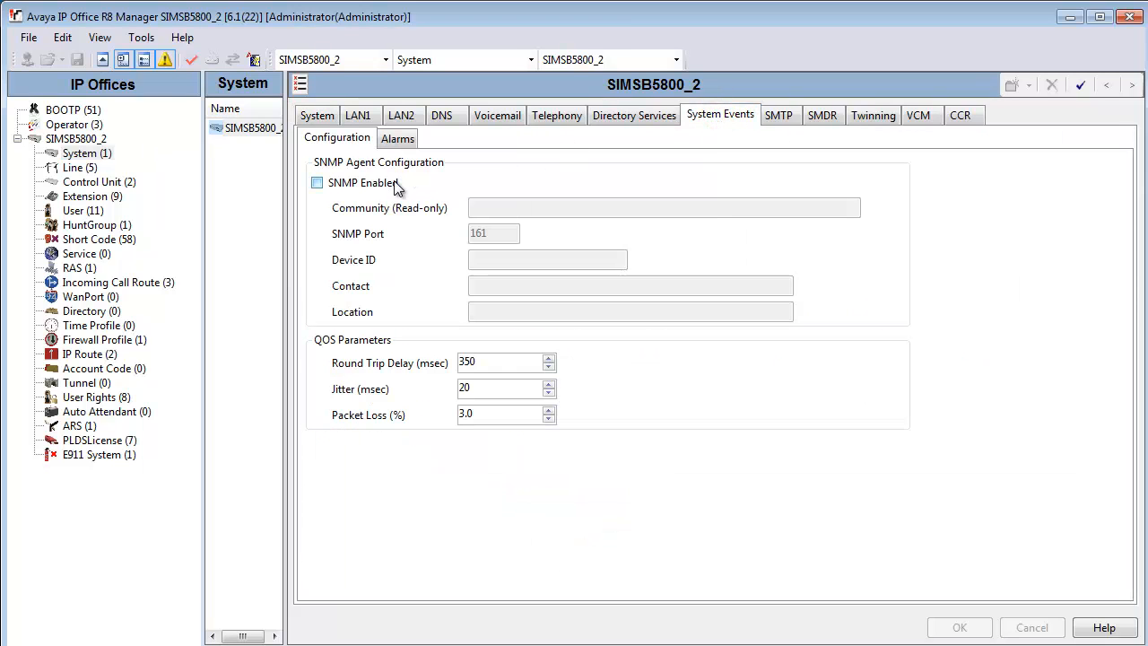
click(316, 183)
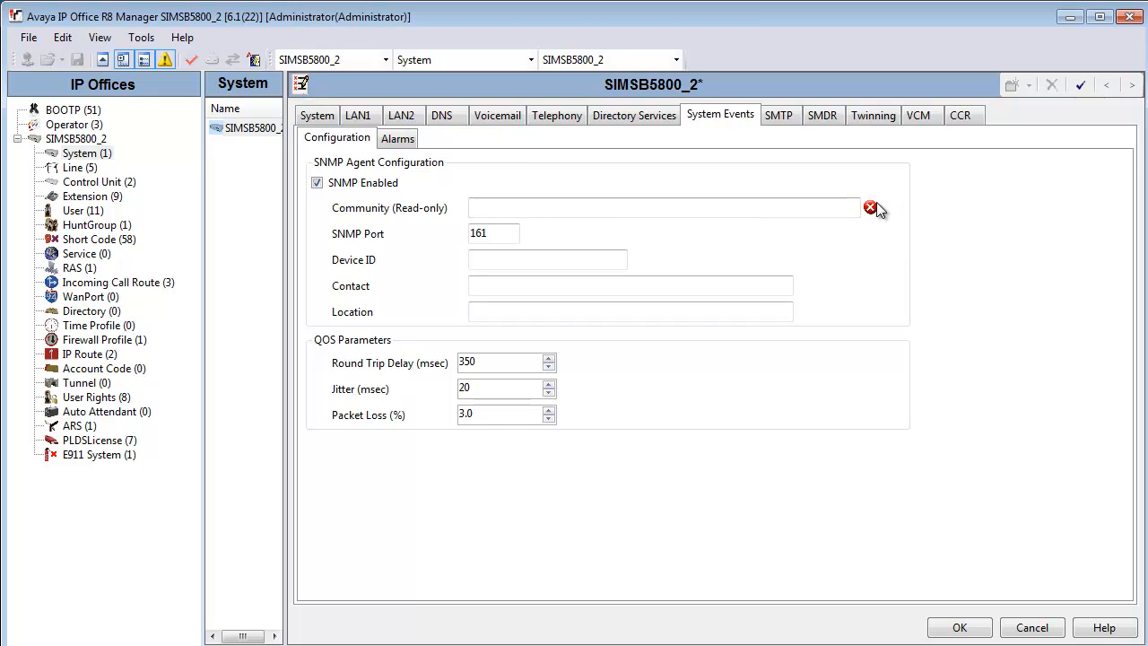
mouse_move(870, 208)
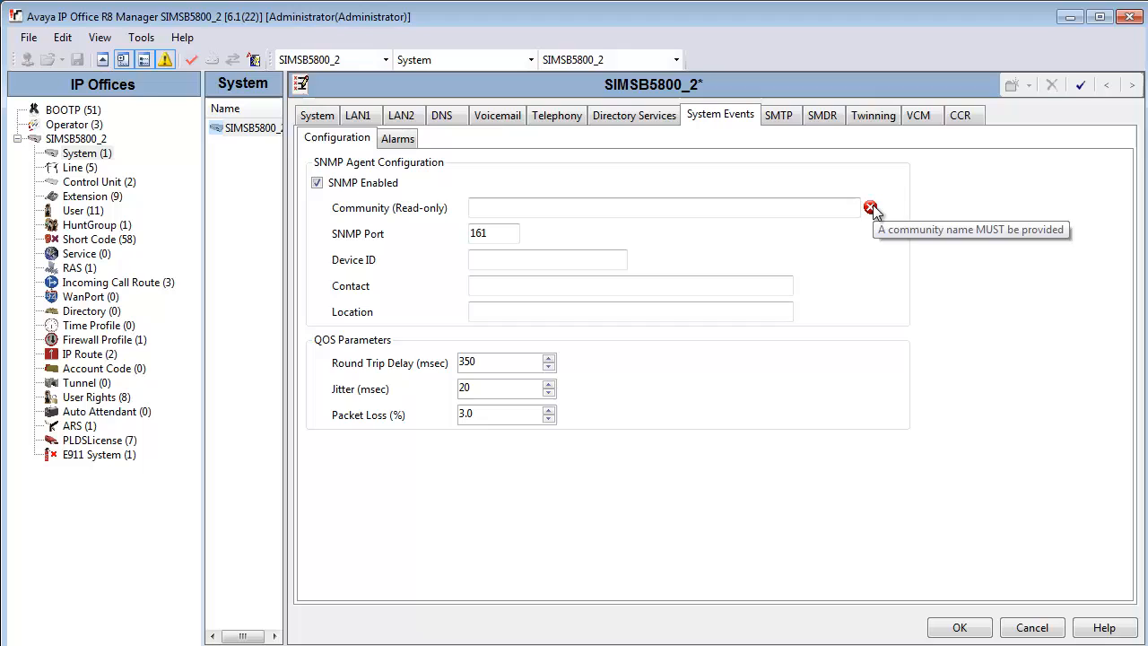
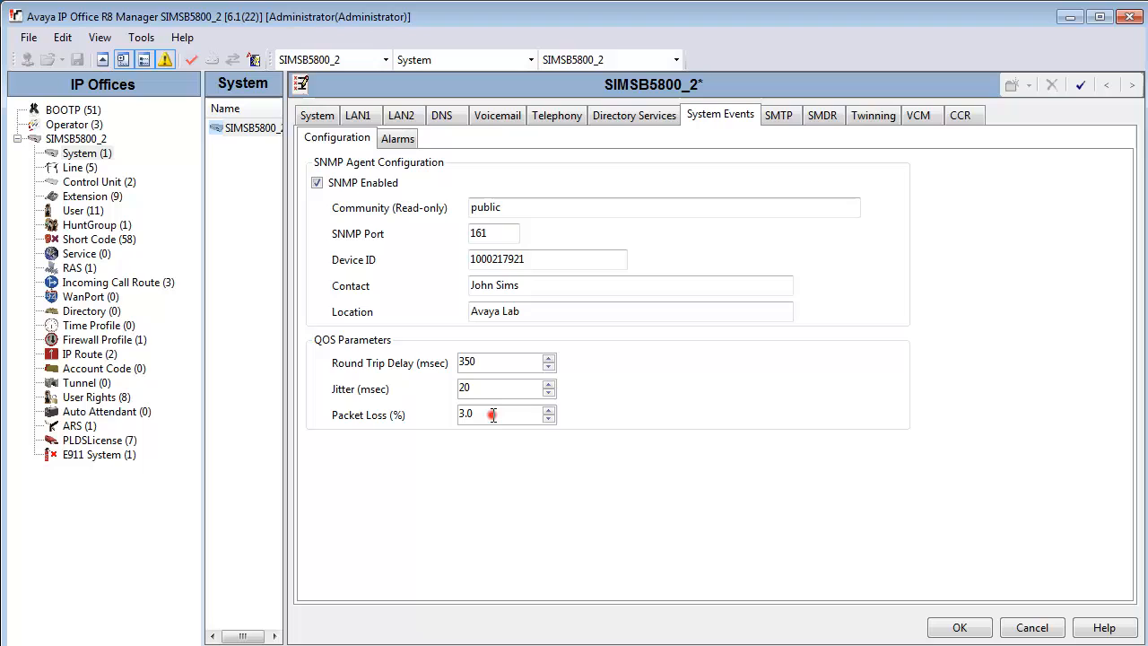
click(958, 627)
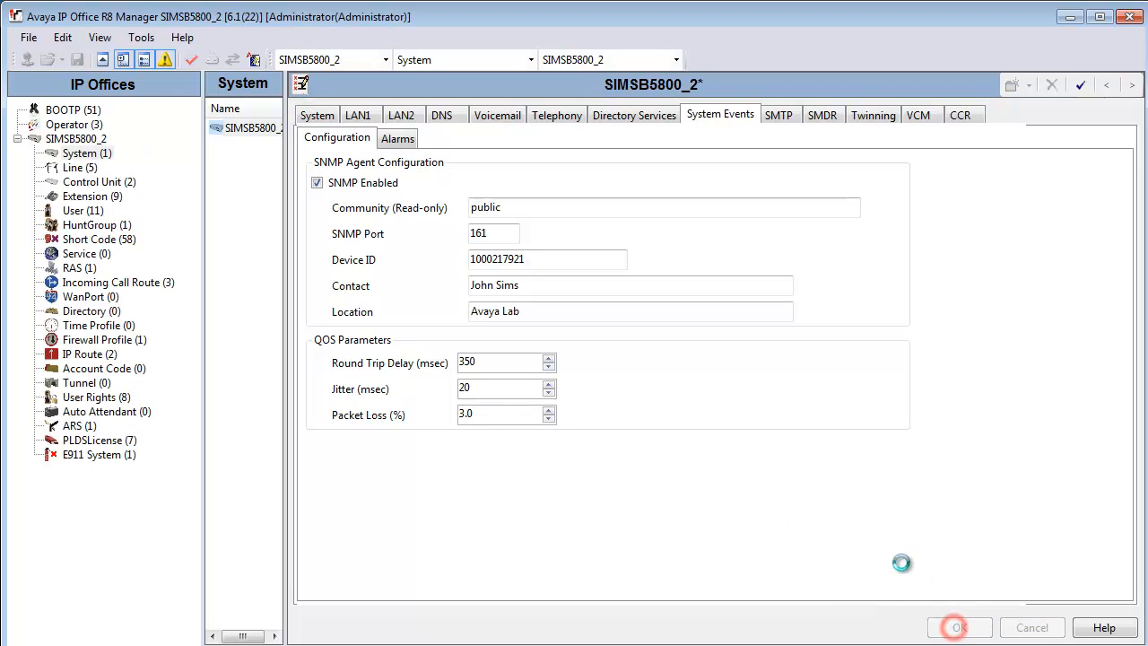
click(958, 627)
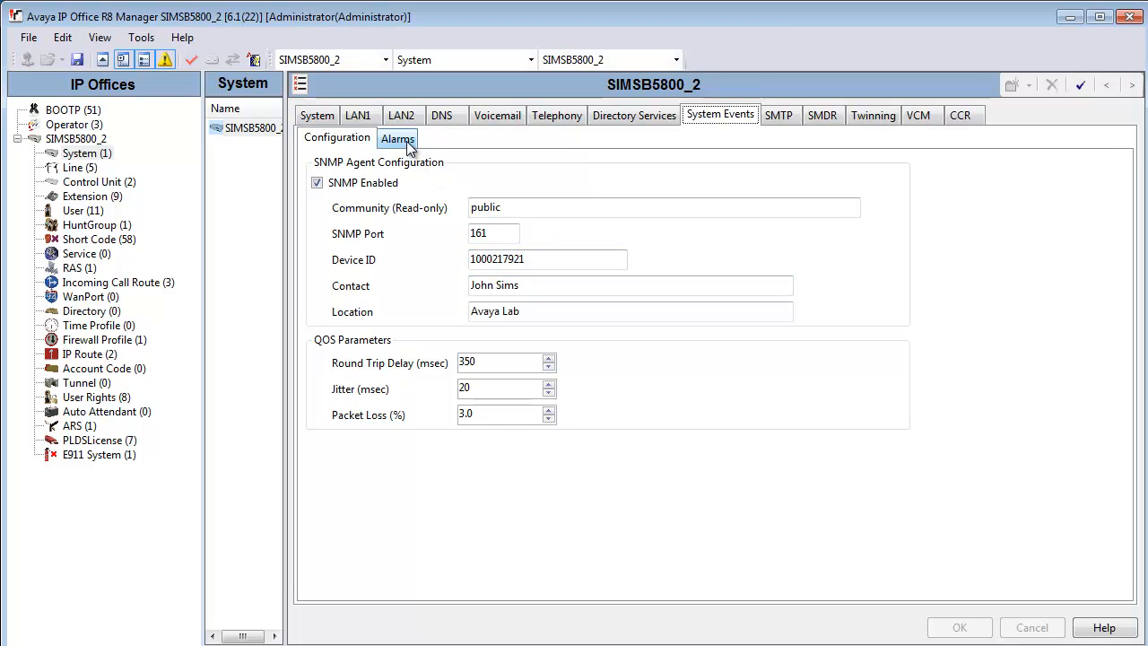
Step: Add a new alarm in the Alarms list and set its destination to SNMP Trap
click(397, 136)
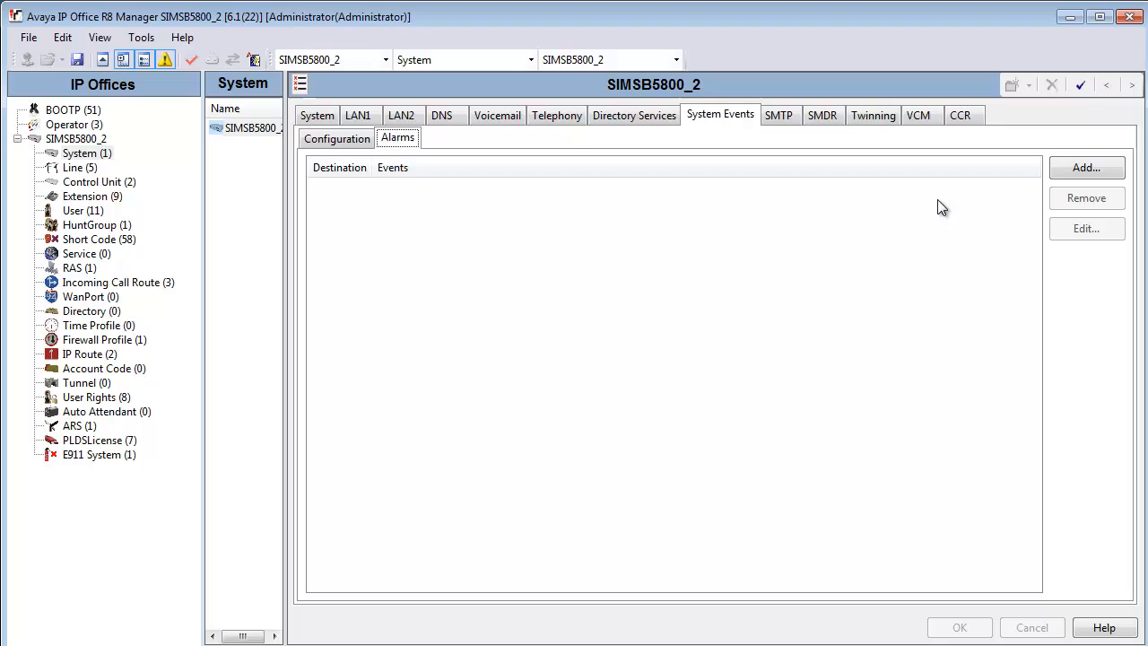
click(1087, 169)
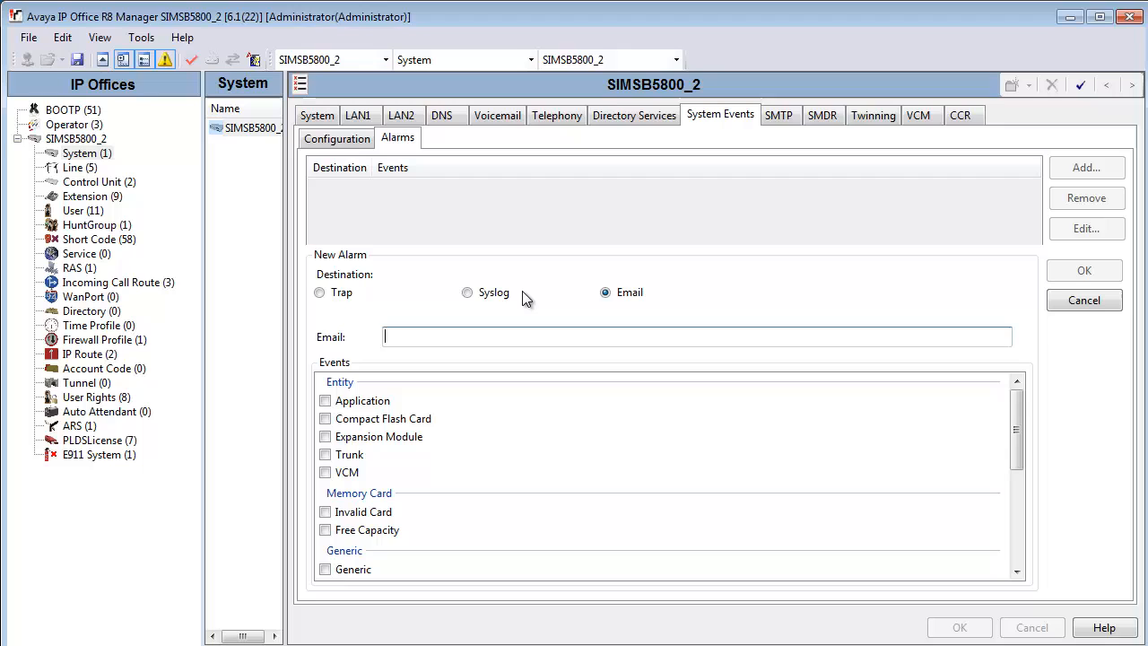
click(320, 293)
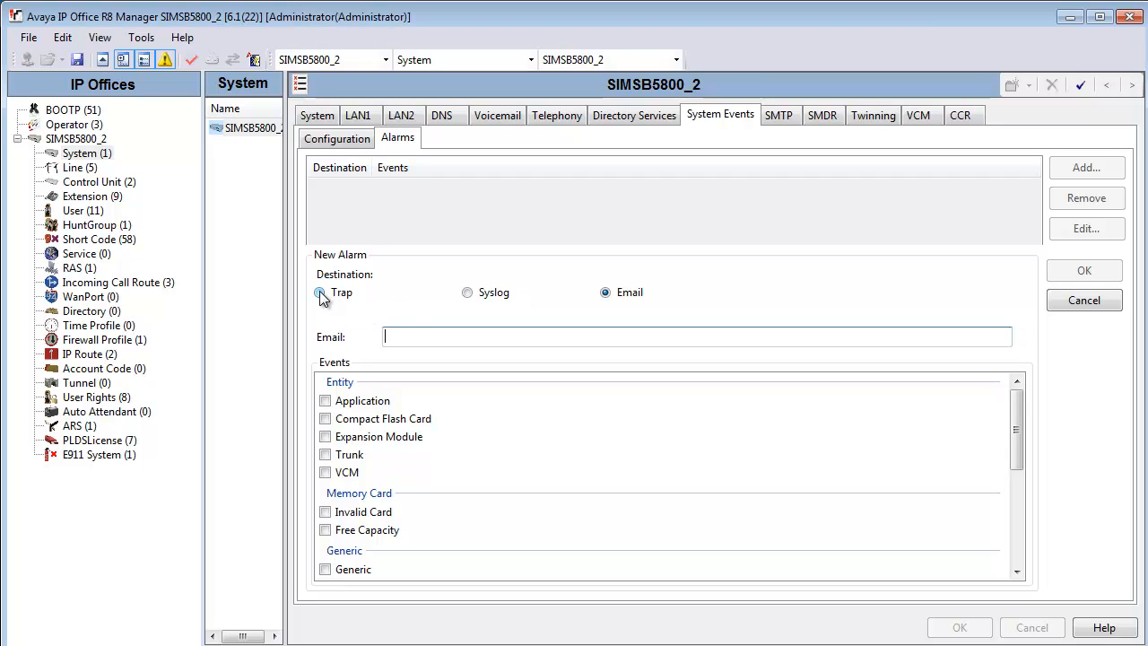
Step: Point the trap at 192.168.1.118 with community public
click(319, 293)
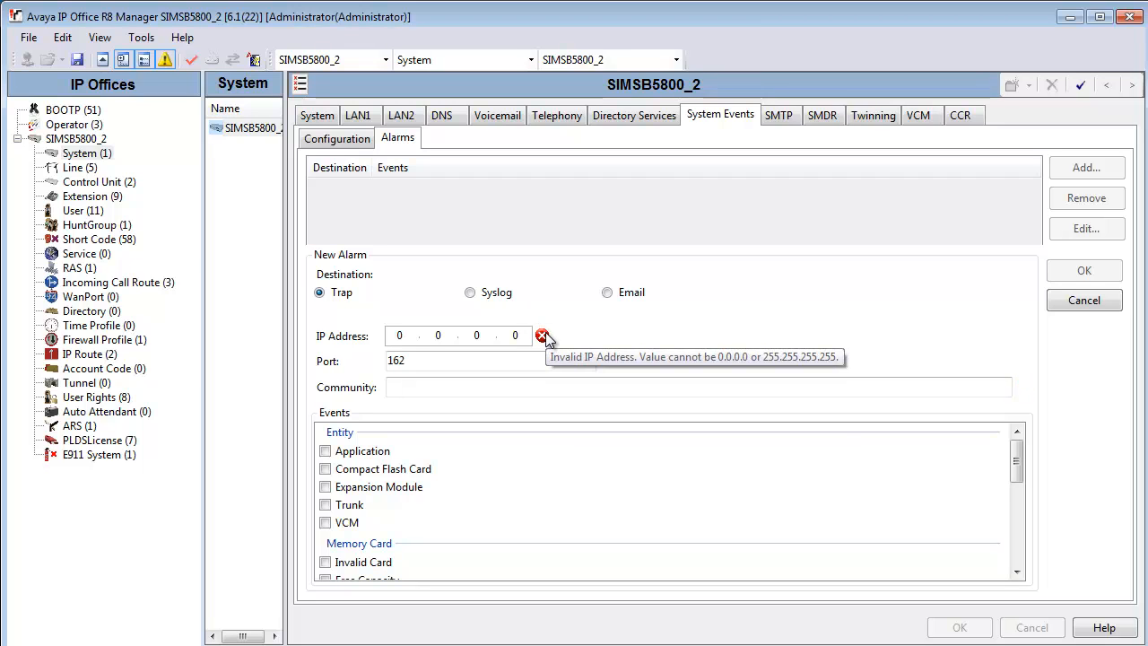
text(192.168.1.0)
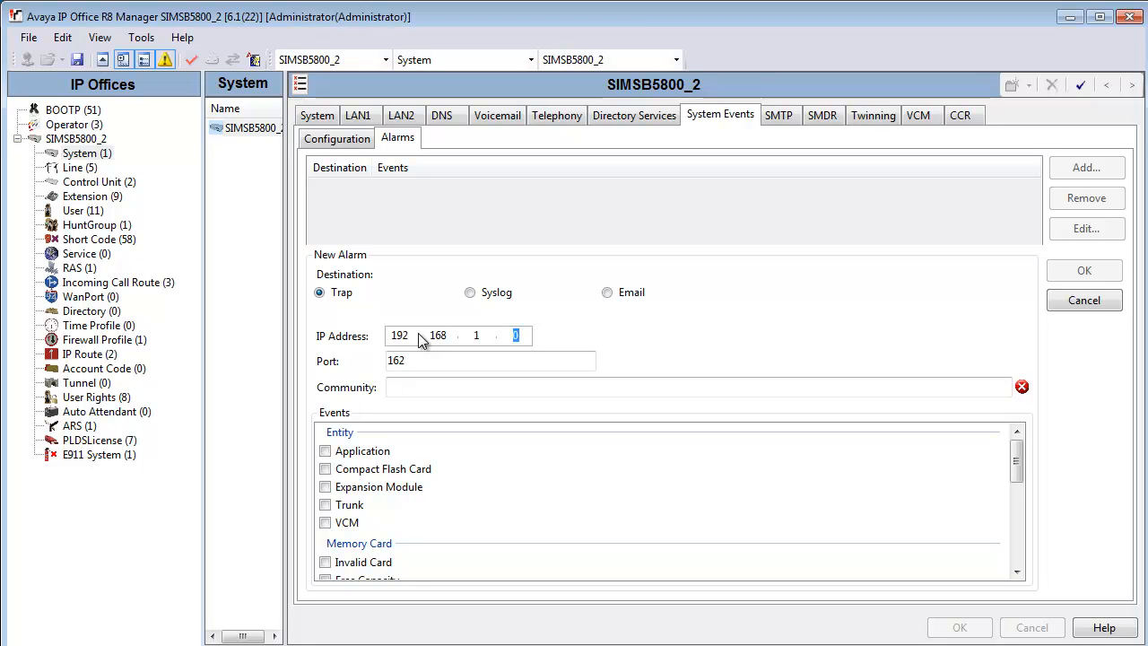
text(118)
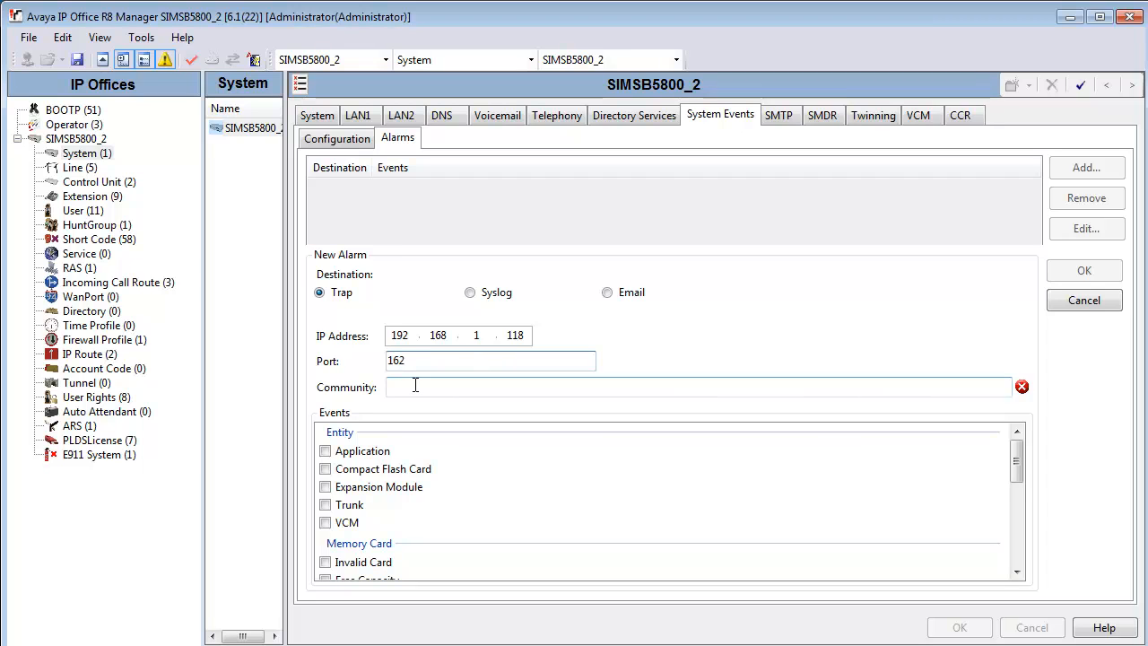
click(416, 387)
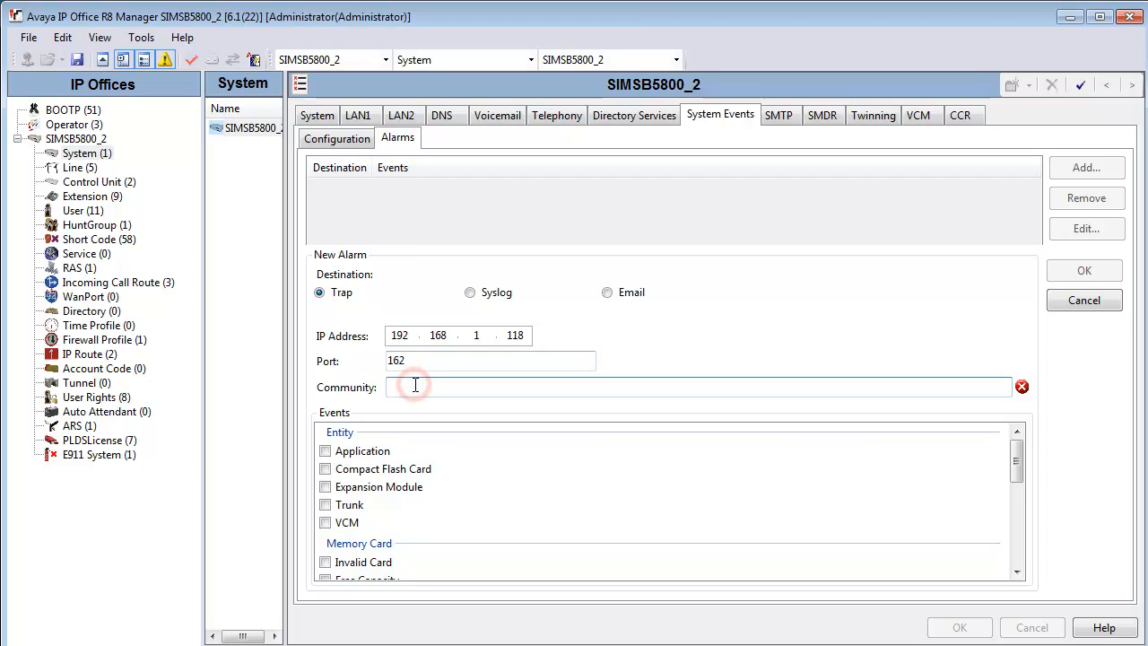
text(public)
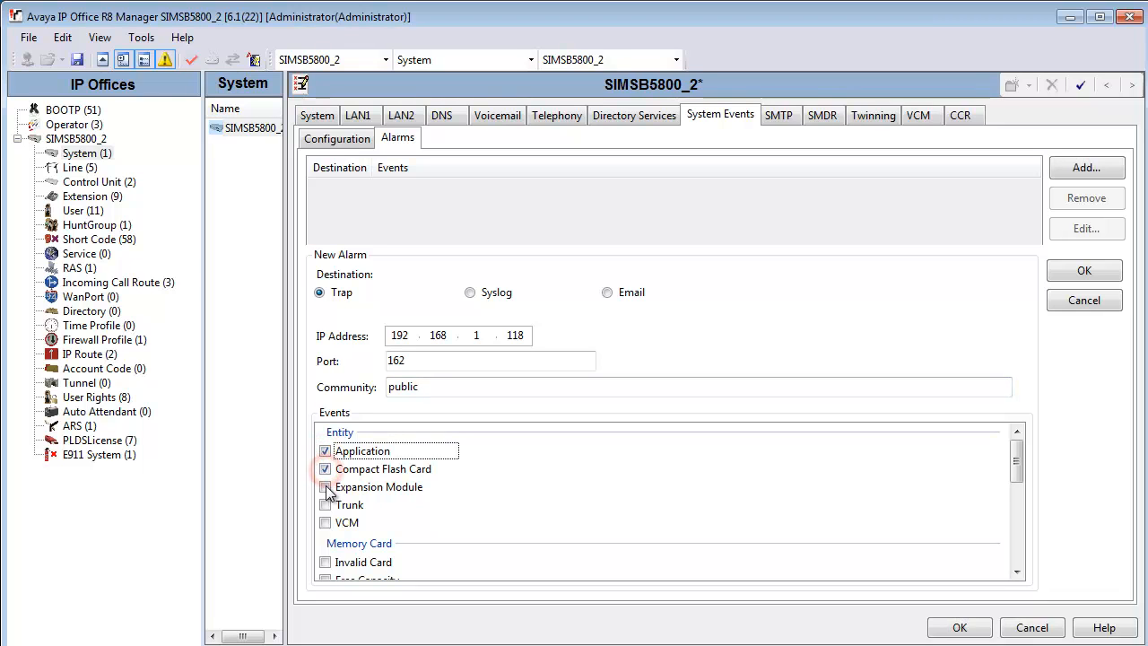
Step: Include Invalid Card, Free Capacity, Loopback, Phone Change, QOS, System Shutdown and Running Backup events
click(327, 522)
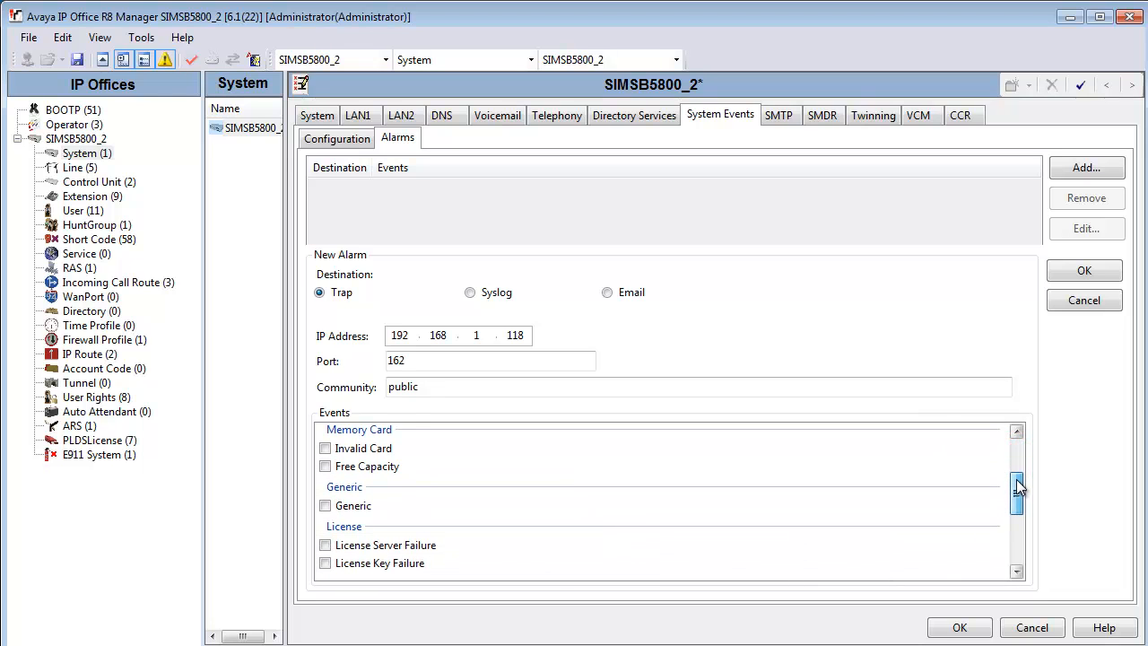
click(325, 449)
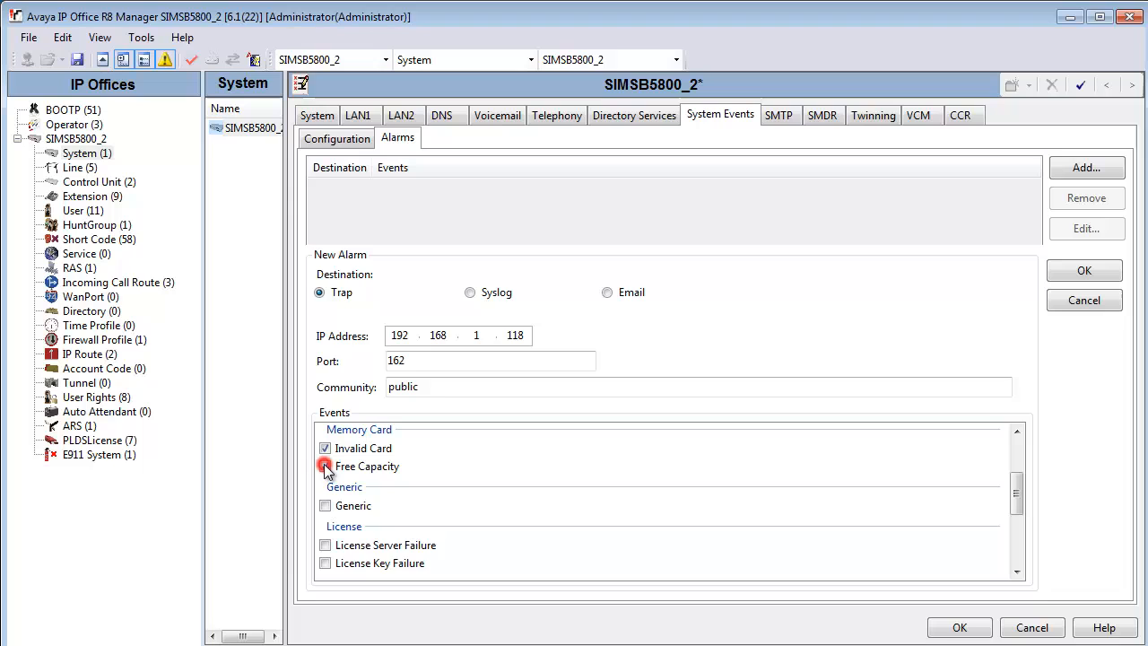
click(324, 545)
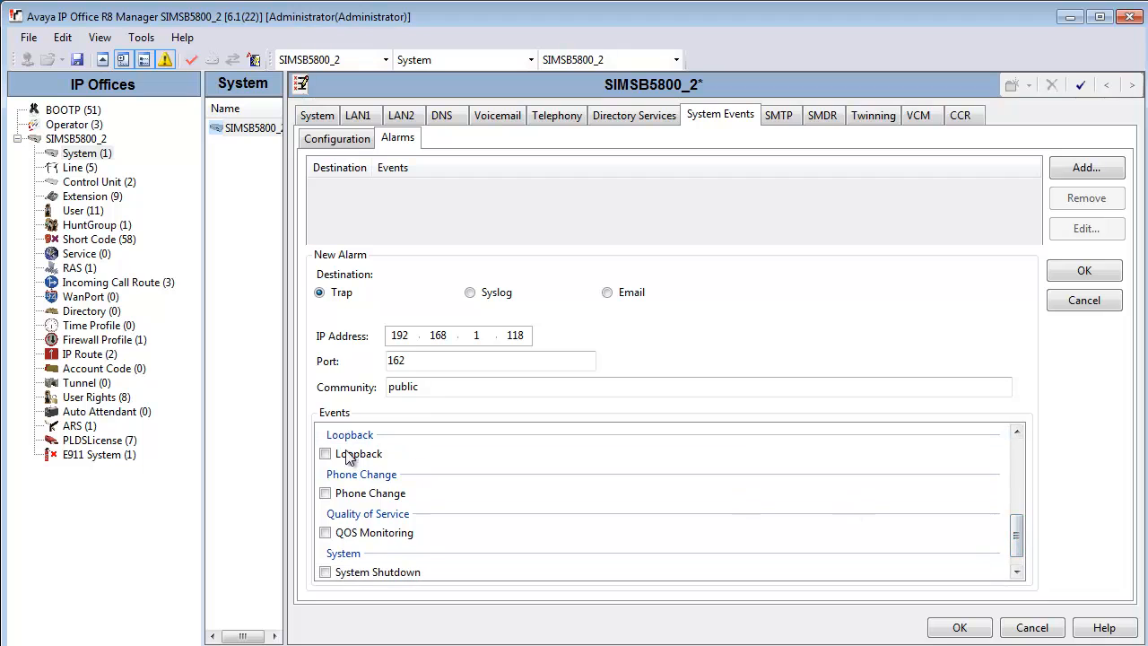
click(327, 452)
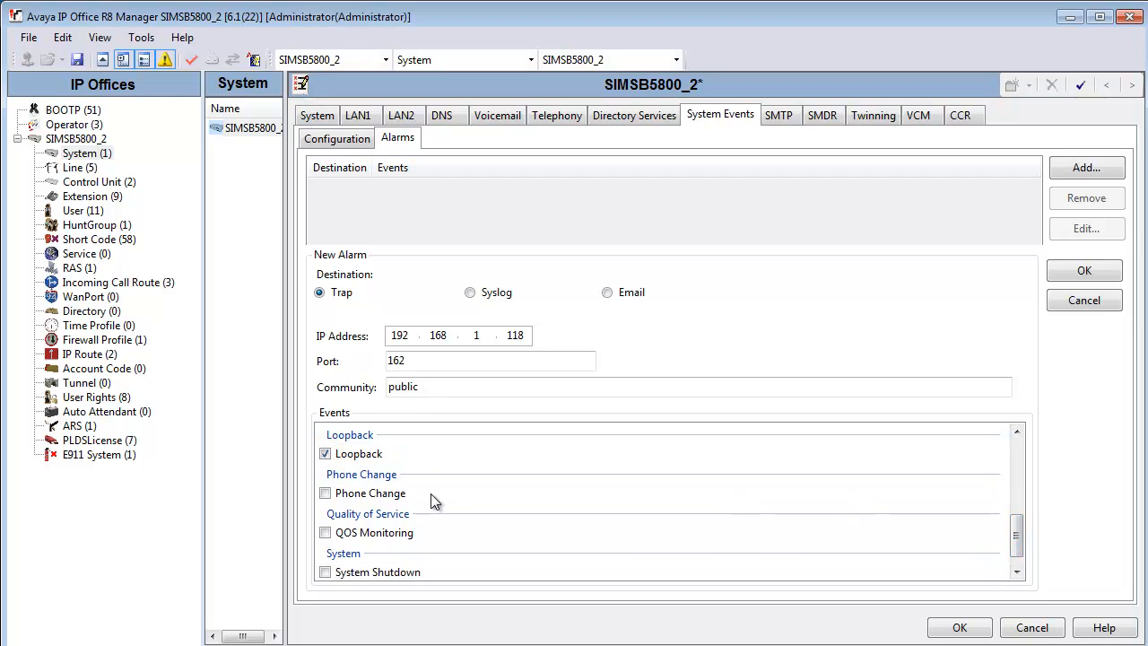
click(370, 491)
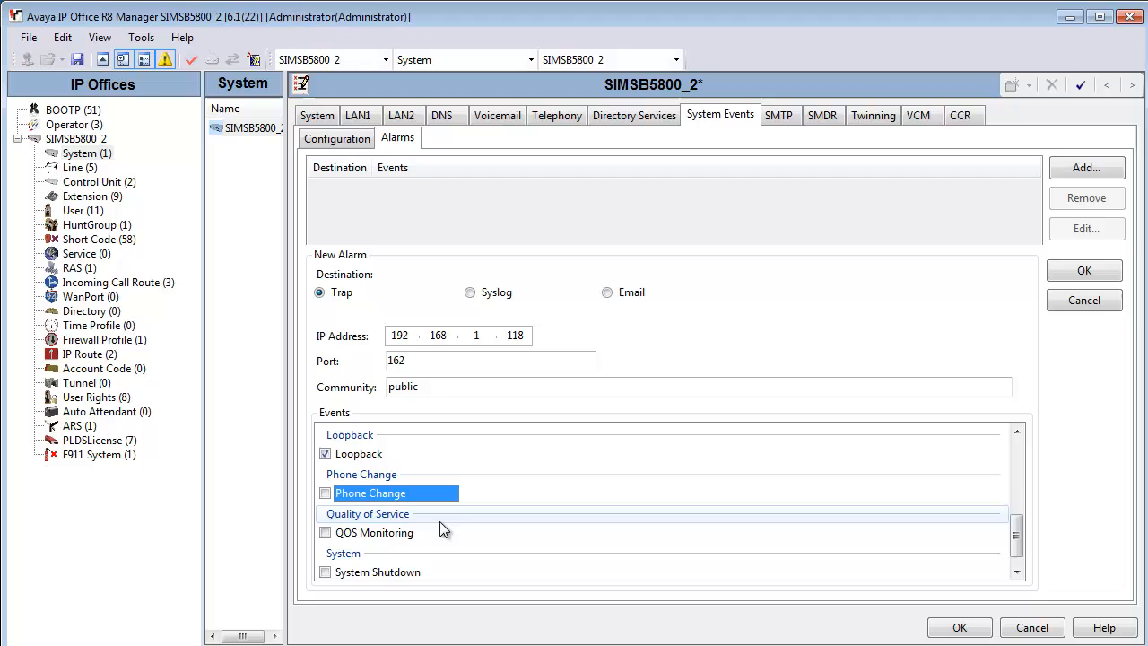
click(374, 531)
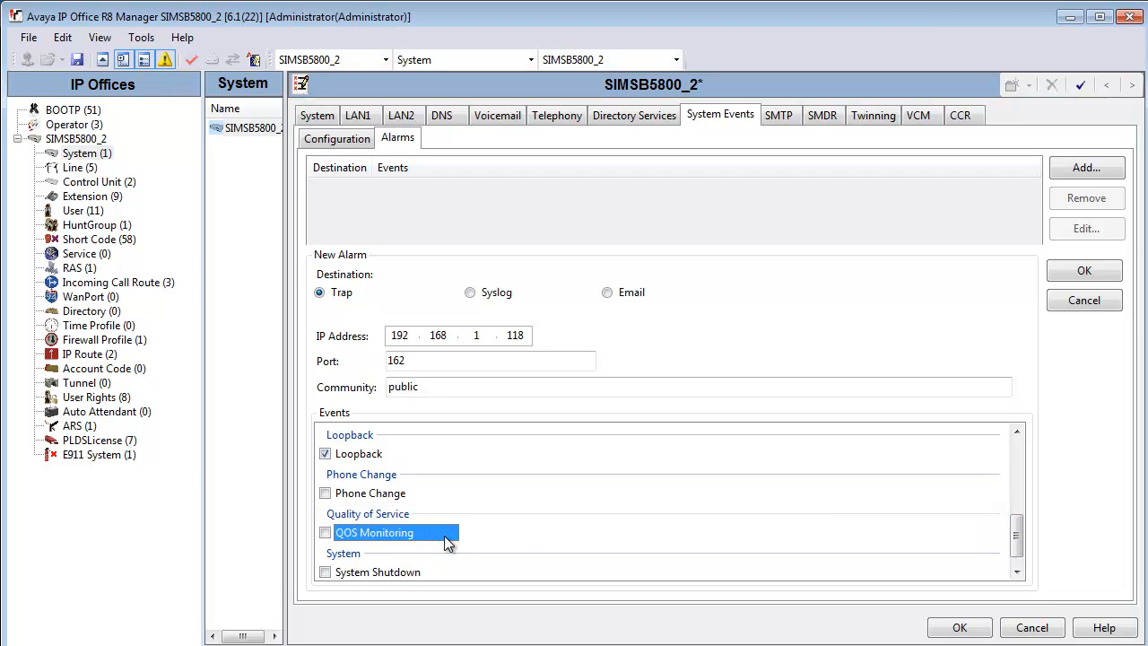
scroll(down, 3)
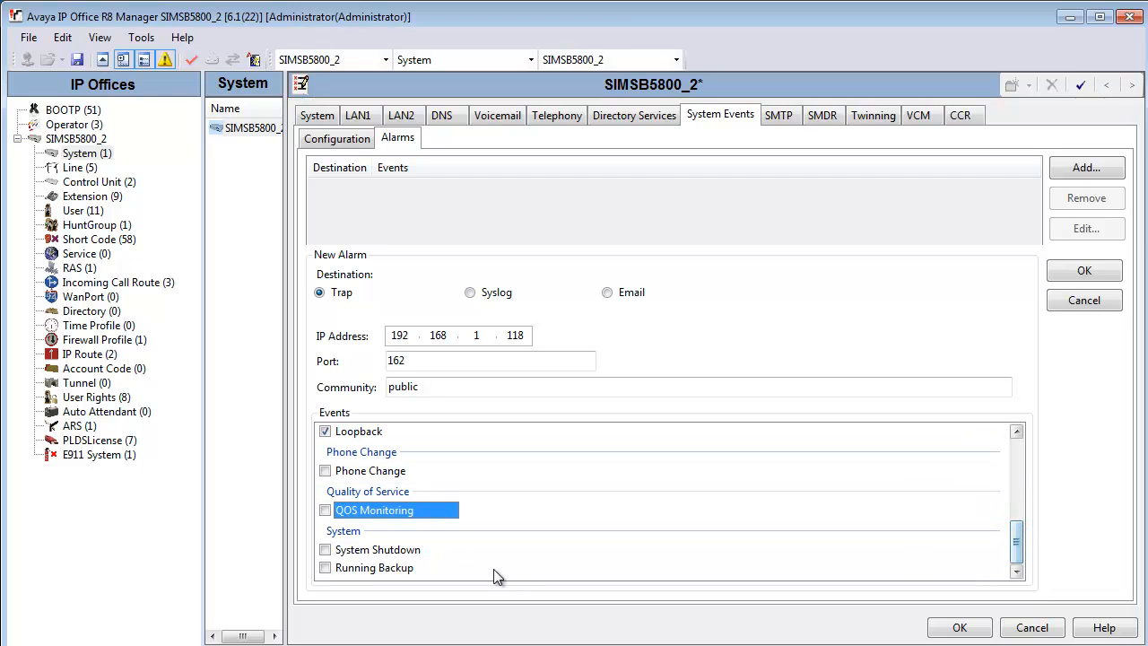
click(325, 549)
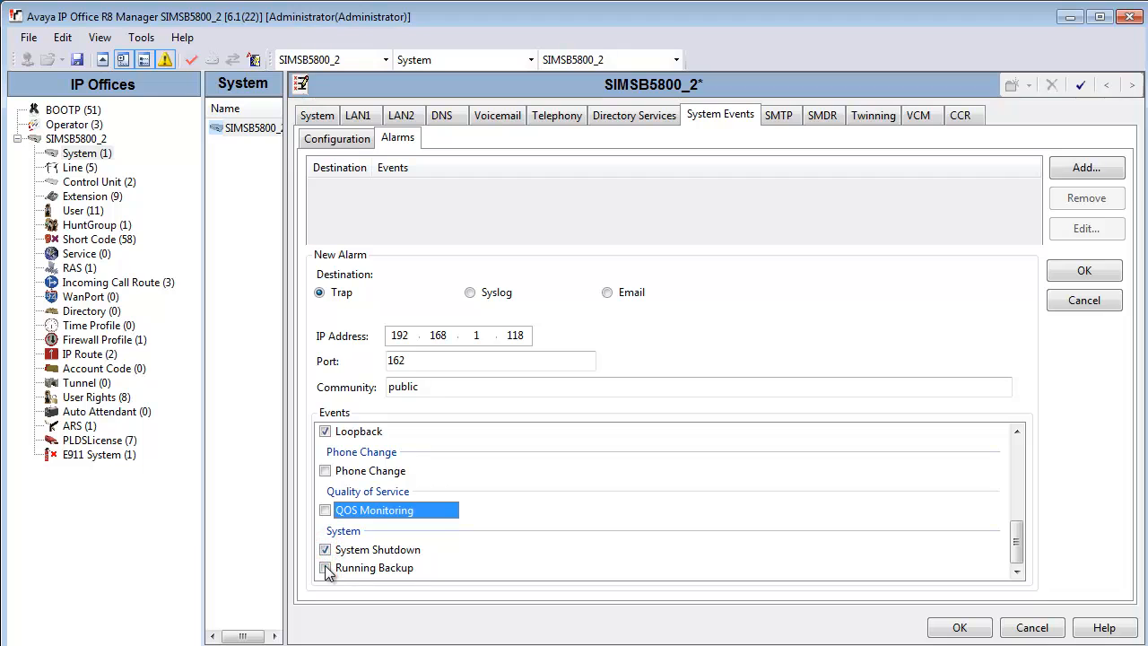
click(325, 567)
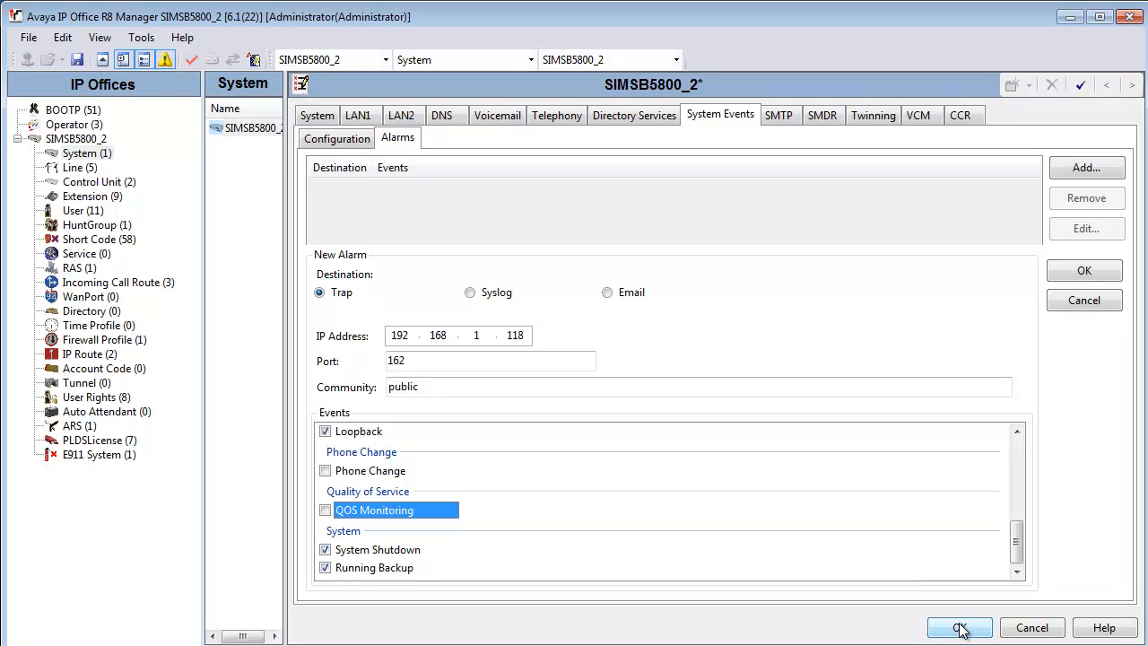
Step: Confirm the new SNMP trap alarm and select its entry in the alarms list
click(958, 628)
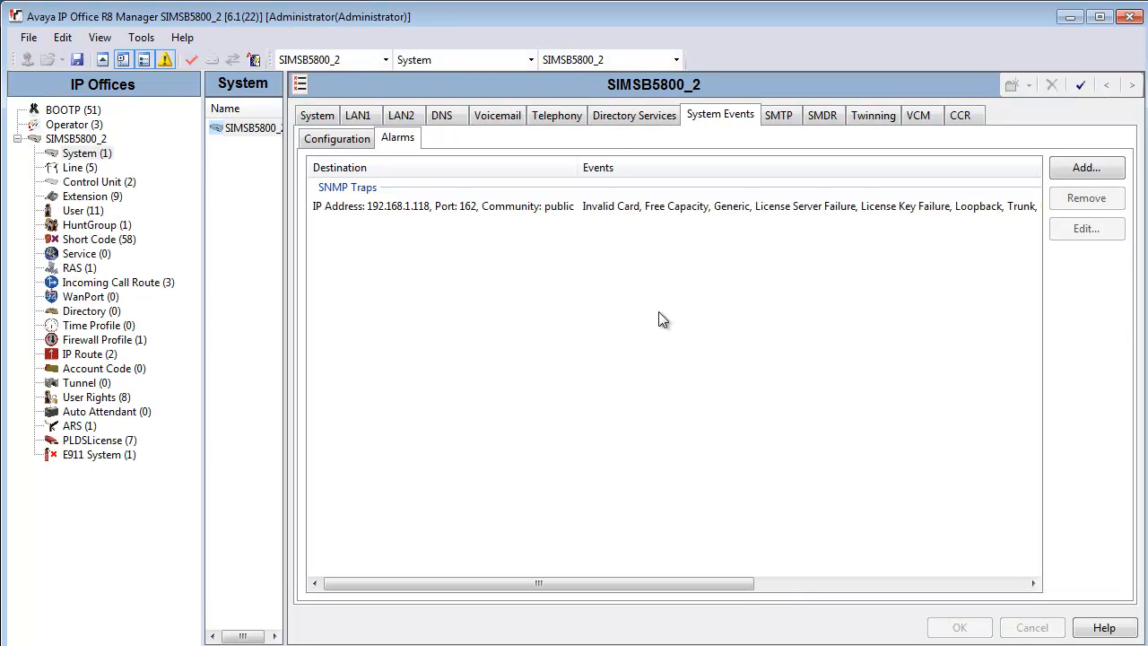
click(596, 205)
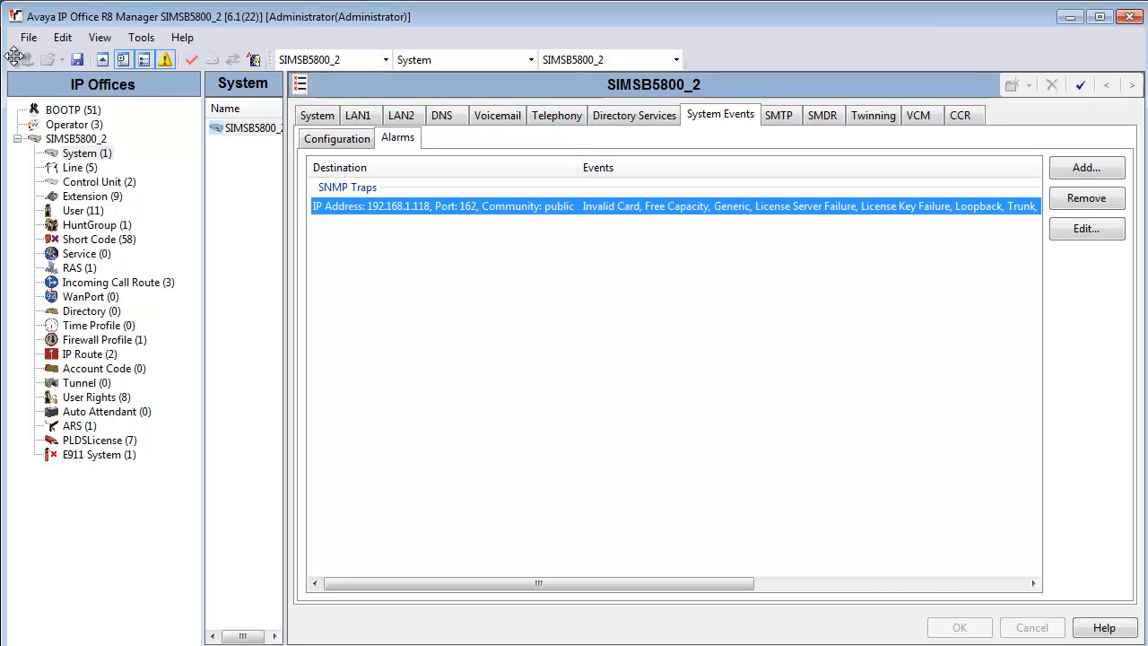
mouse_move(77, 59)
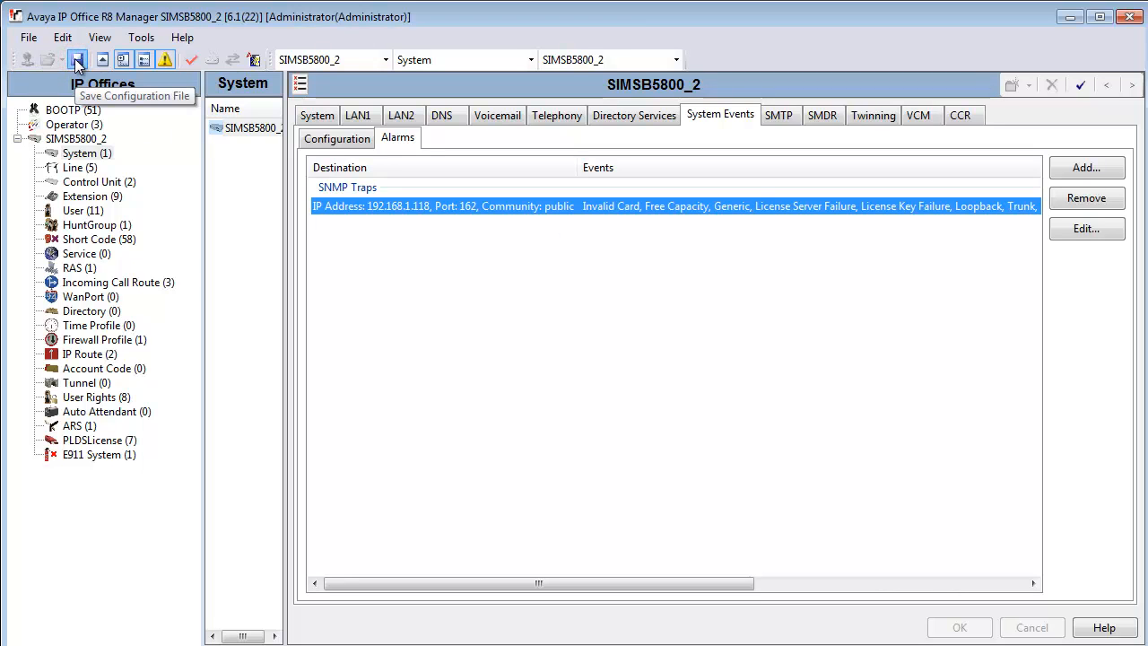
Step: Save the configuration to SIMSB5800_2 with an immediate reboot, confirming as Administrator
click(79, 59)
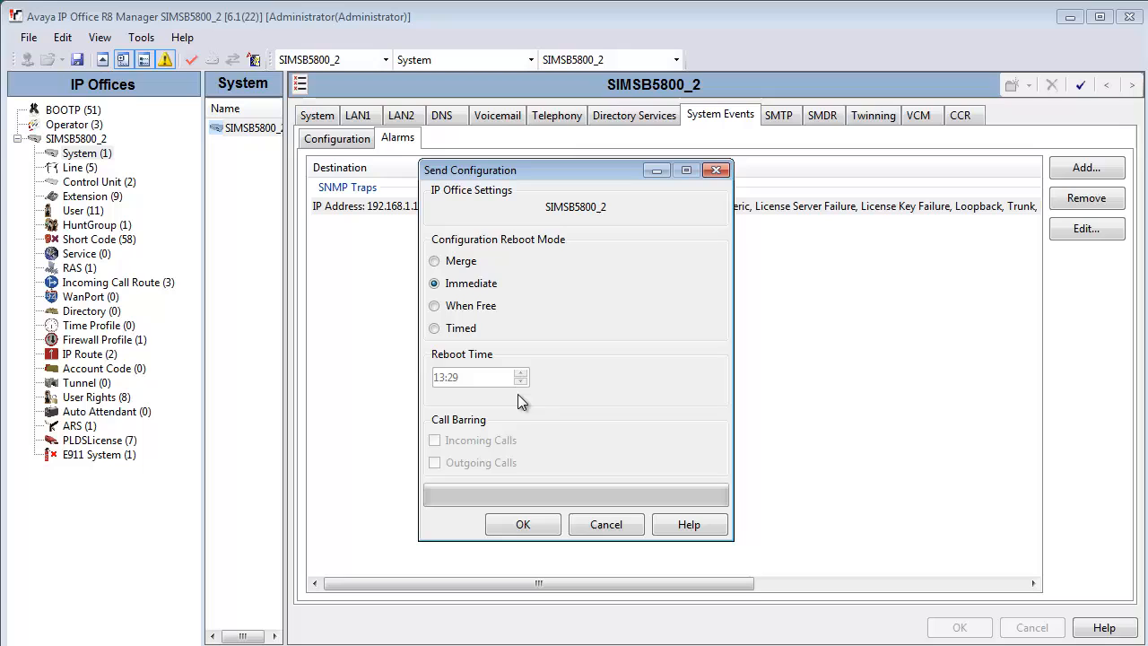
click(524, 524)
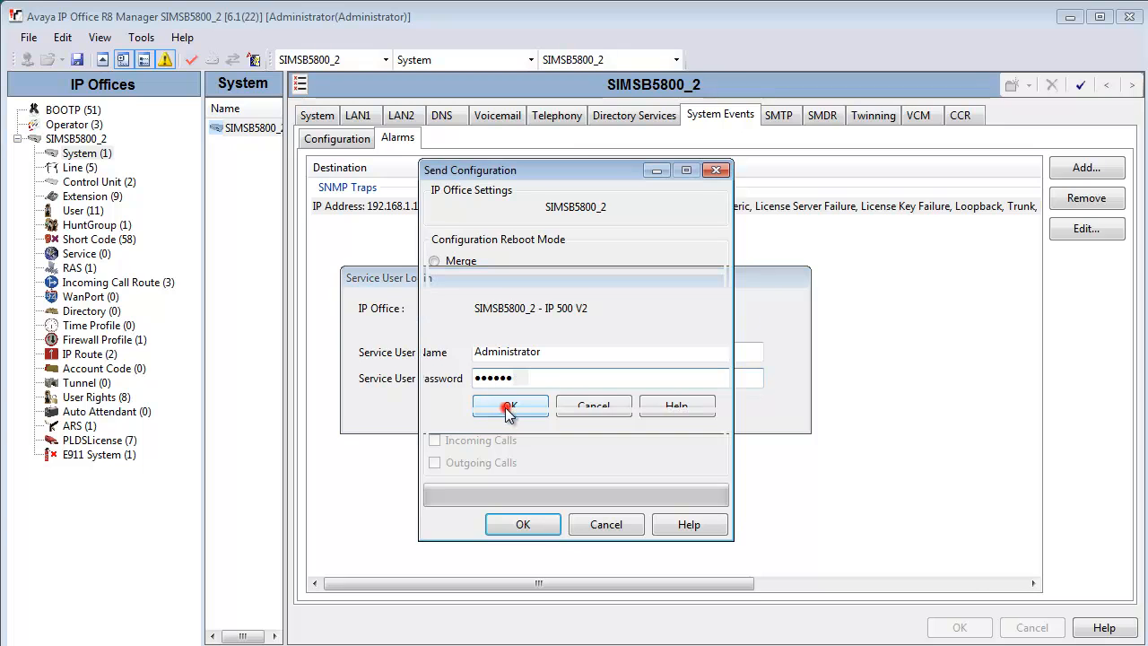
click(510, 405)
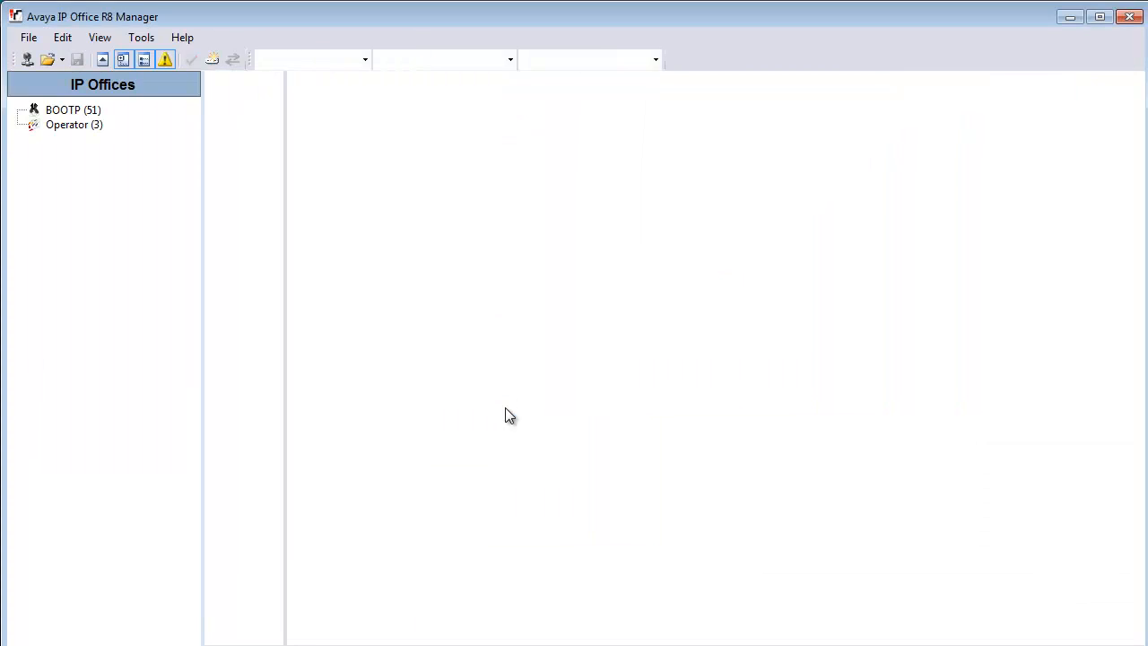
Step: Launch IP Office Monitor from the Start menu's IP Office folder
click(14, 637)
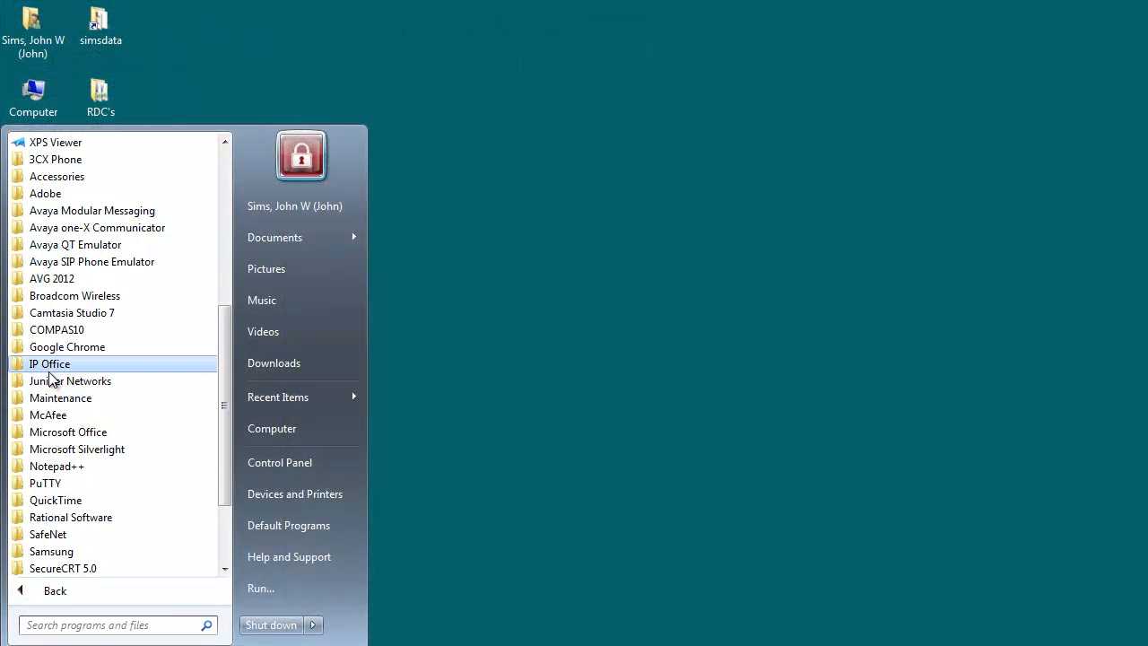
click(51, 363)
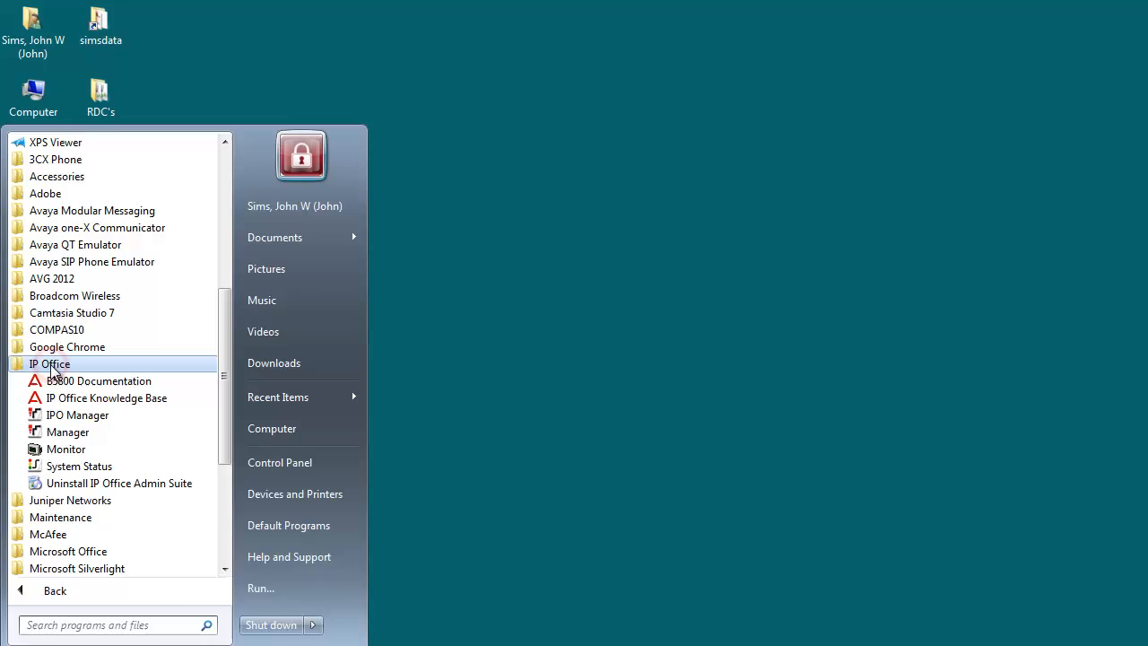
mouse_move(66, 449)
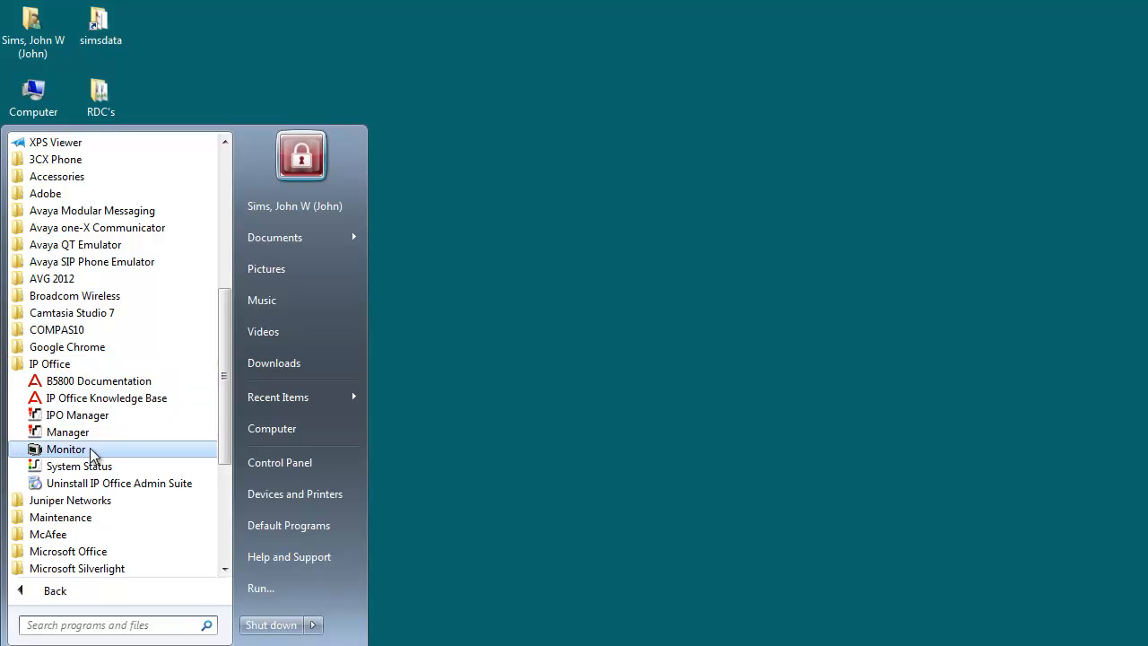
click(67, 449)
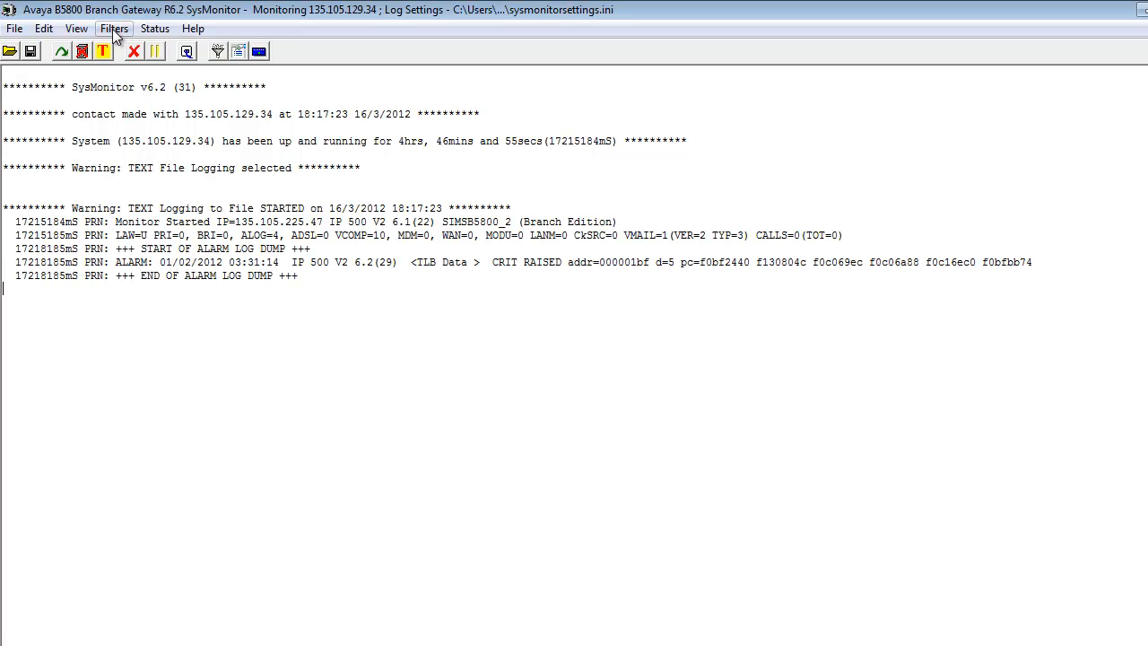
Step: In Trace Options > Services, enable SNMP received-message, trap-generation and var-bind tracing and apply
click(115, 29)
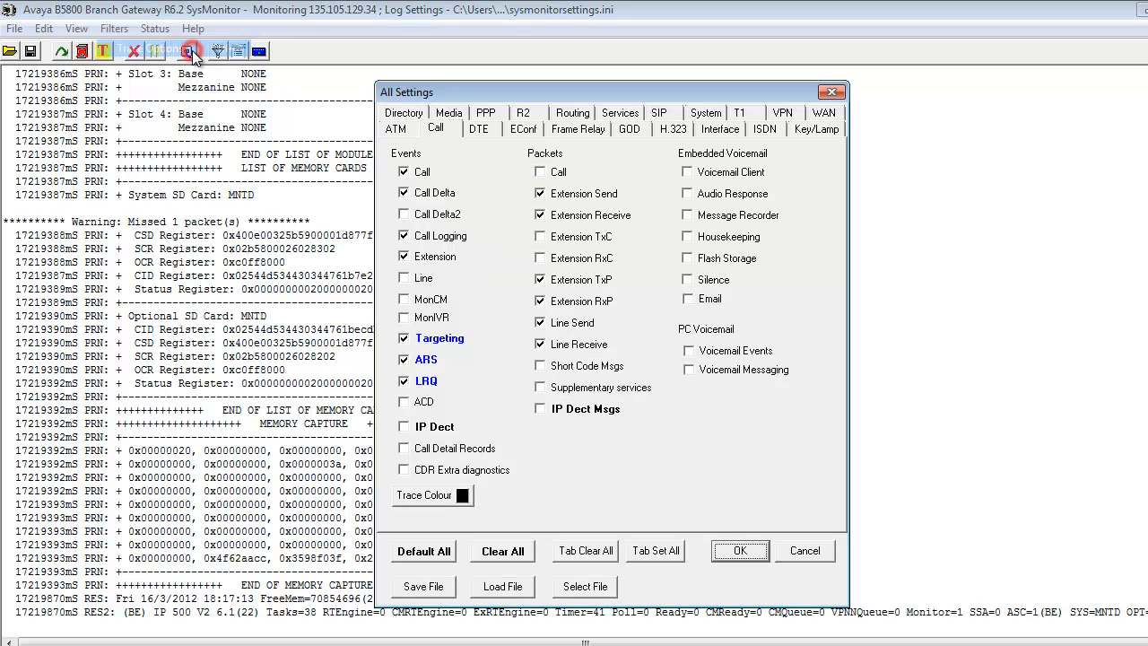
click(621, 129)
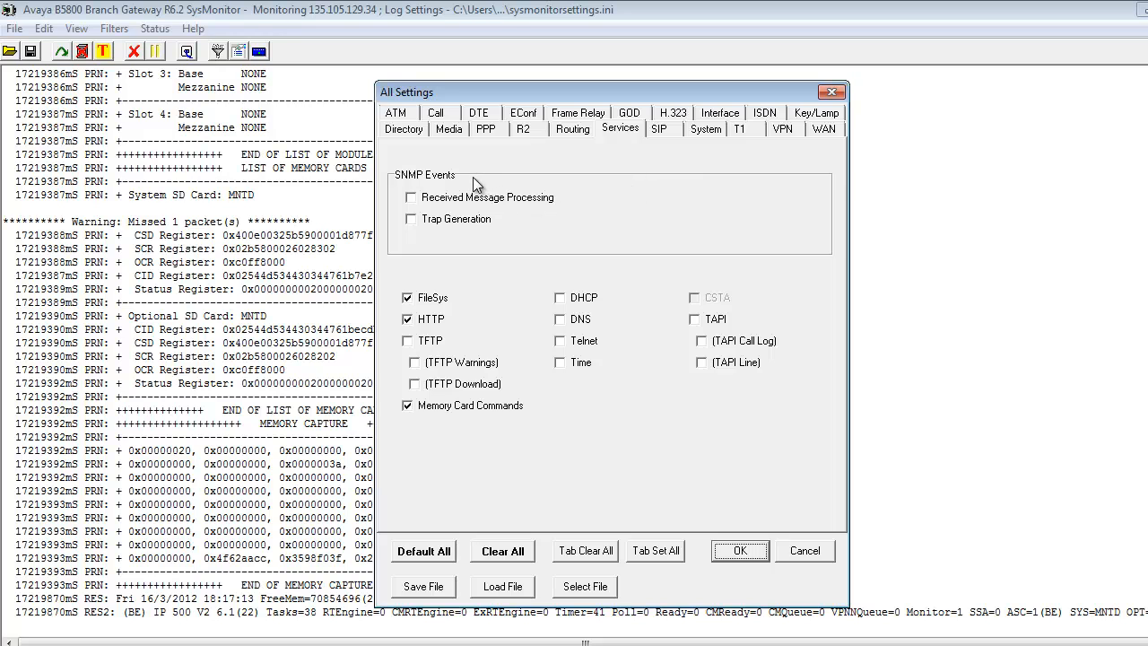
mouse_move(467, 181)
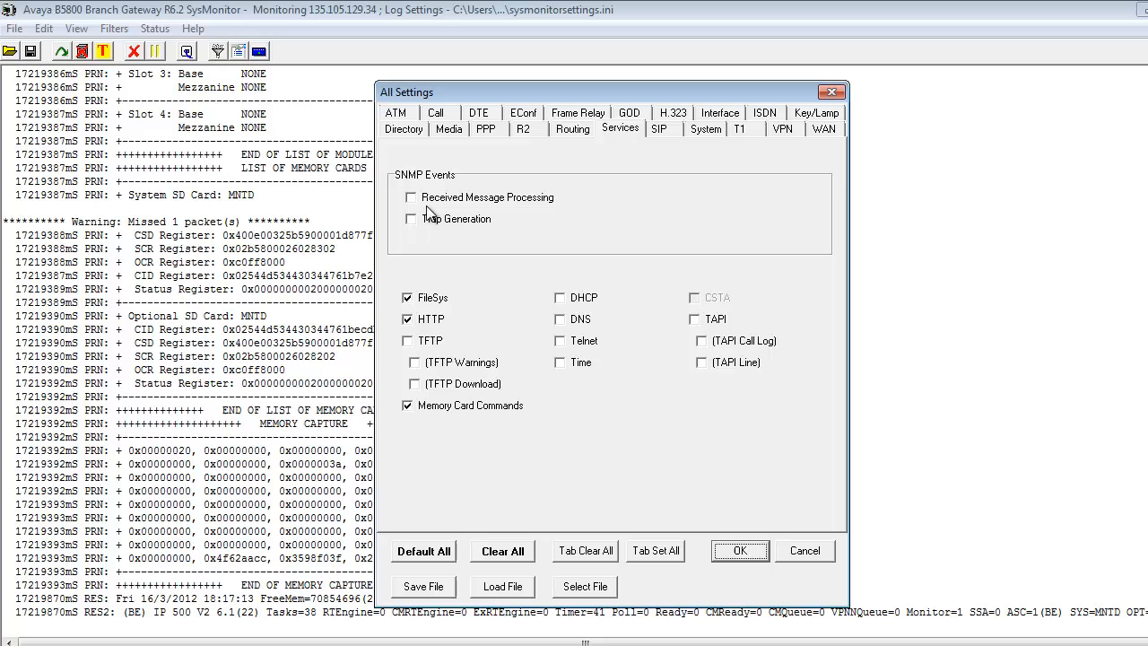
click(411, 196)
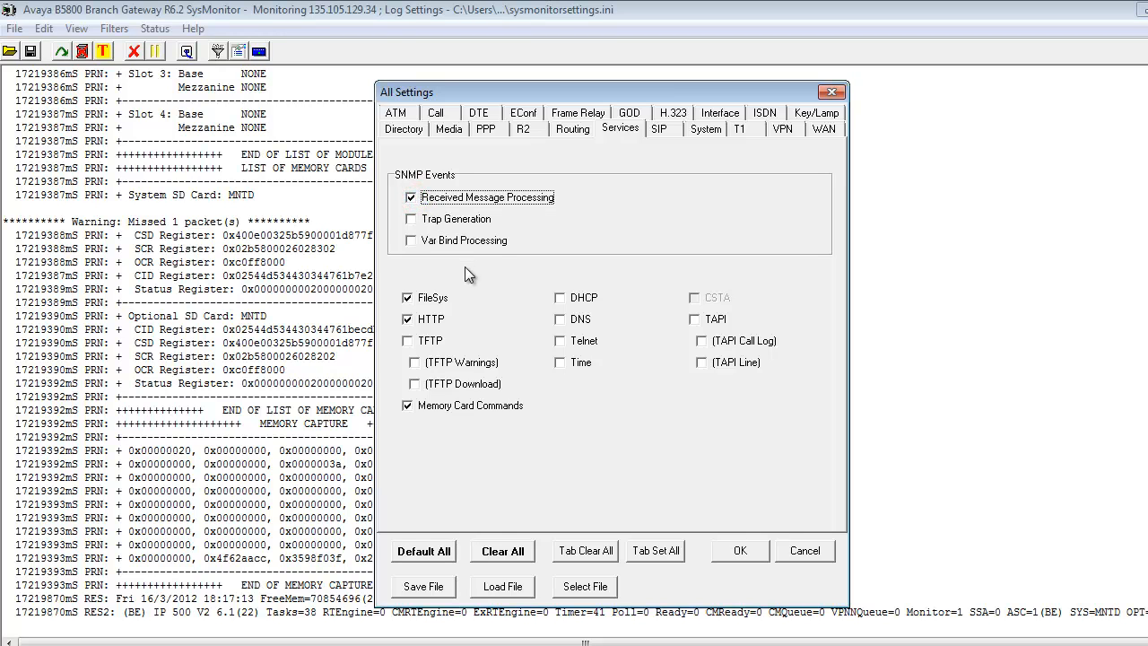
click(411, 219)
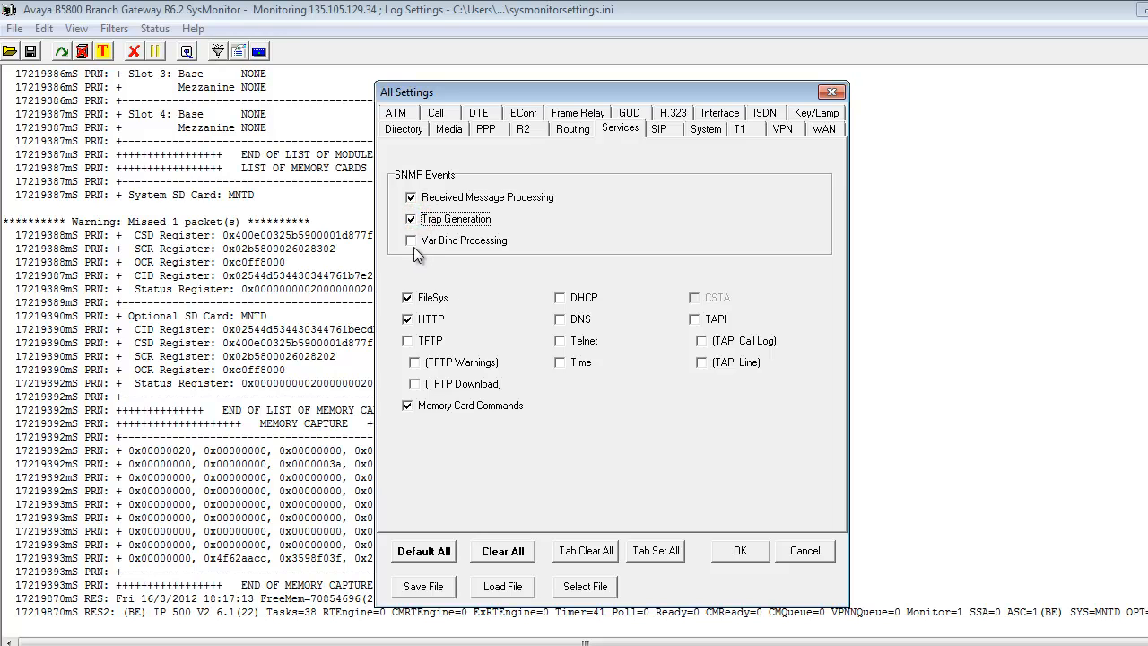
click(411, 240)
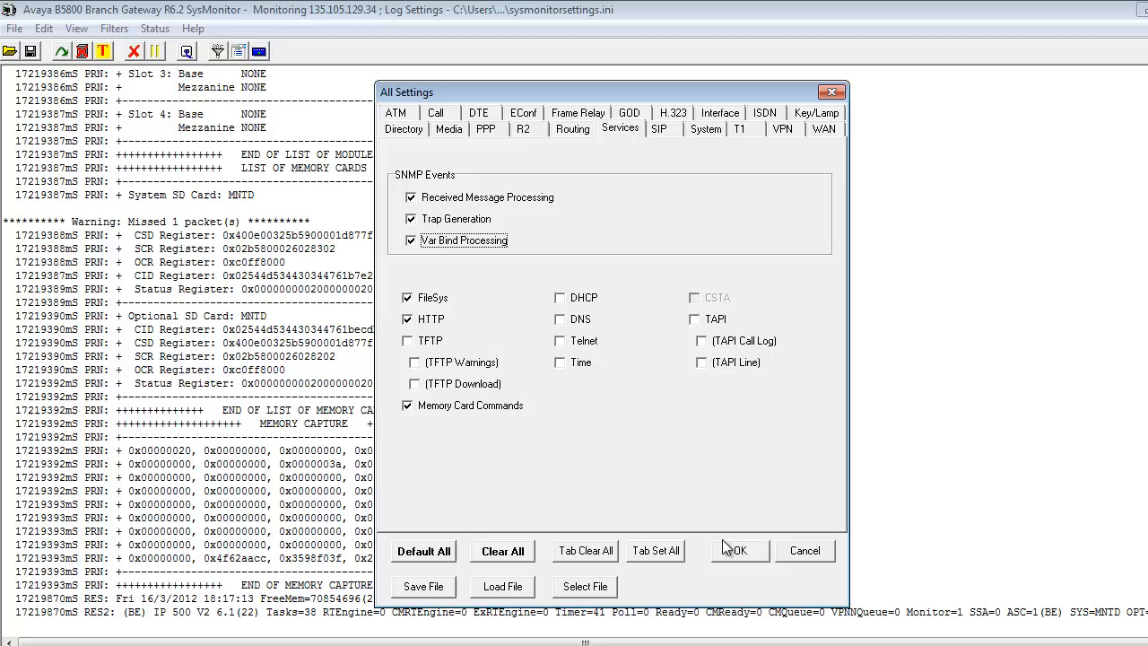
click(738, 549)
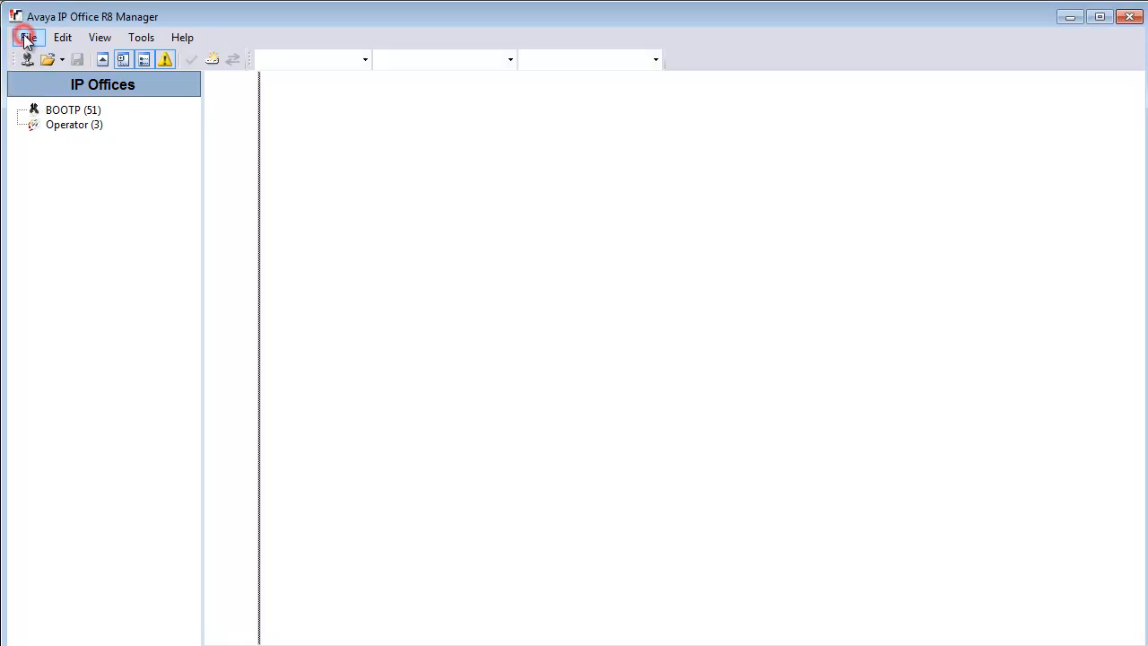
Step: Reboot SIMSB5800_2 immediately via File > Advanced > Reboot, logging in as Administrator
click(29, 36)
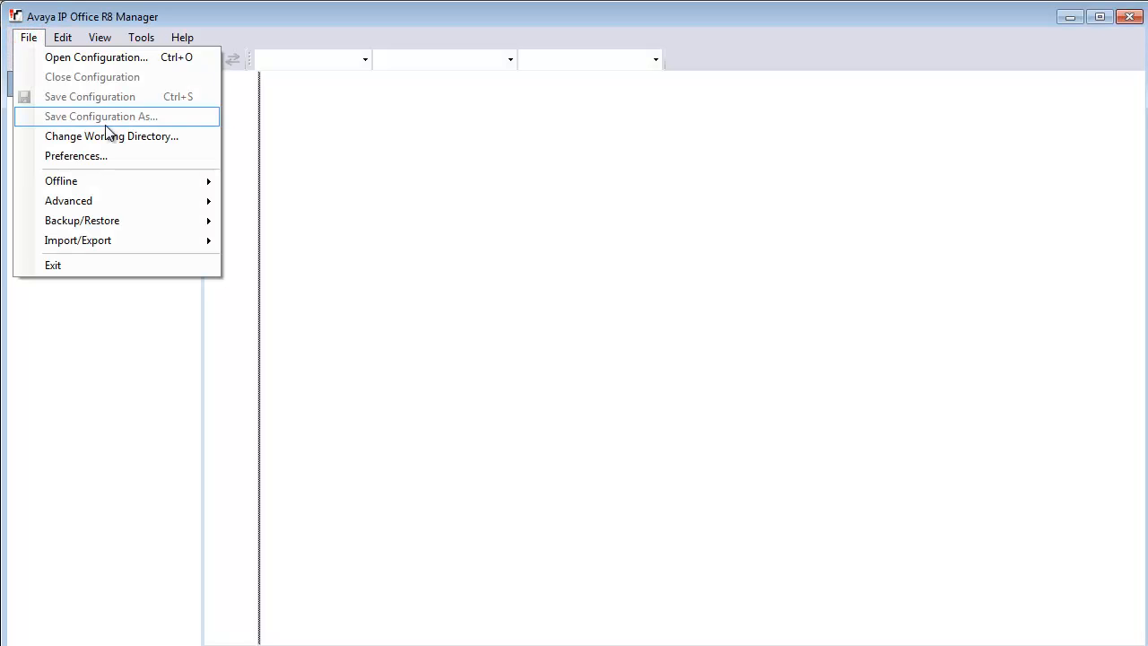
mouse_move(68, 201)
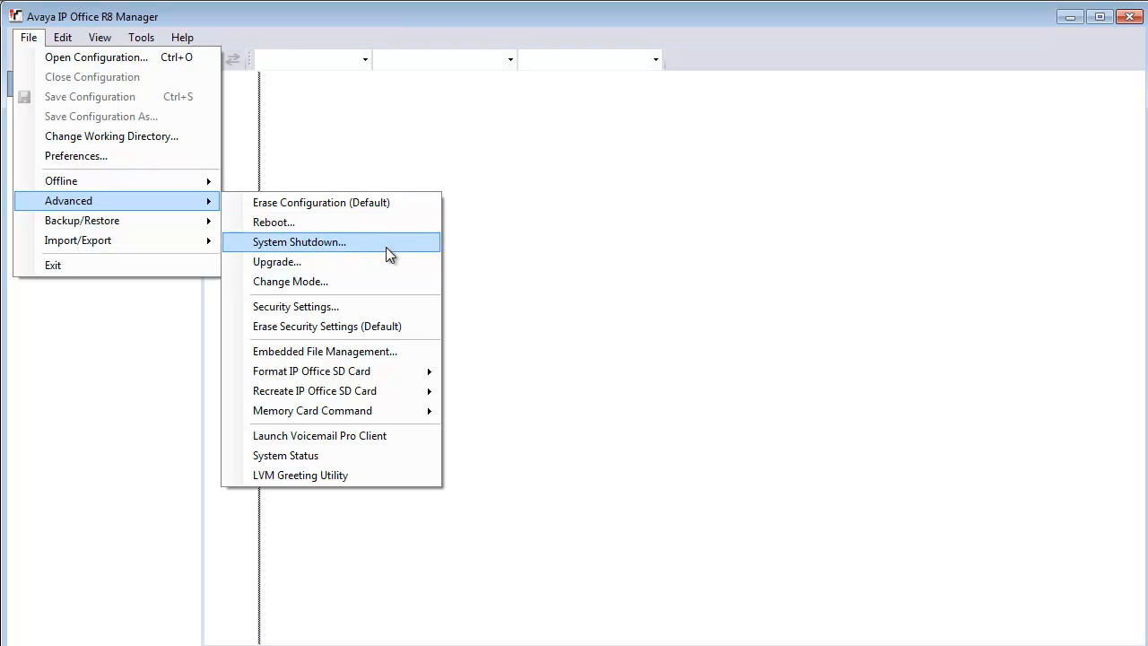
mouse_move(401, 282)
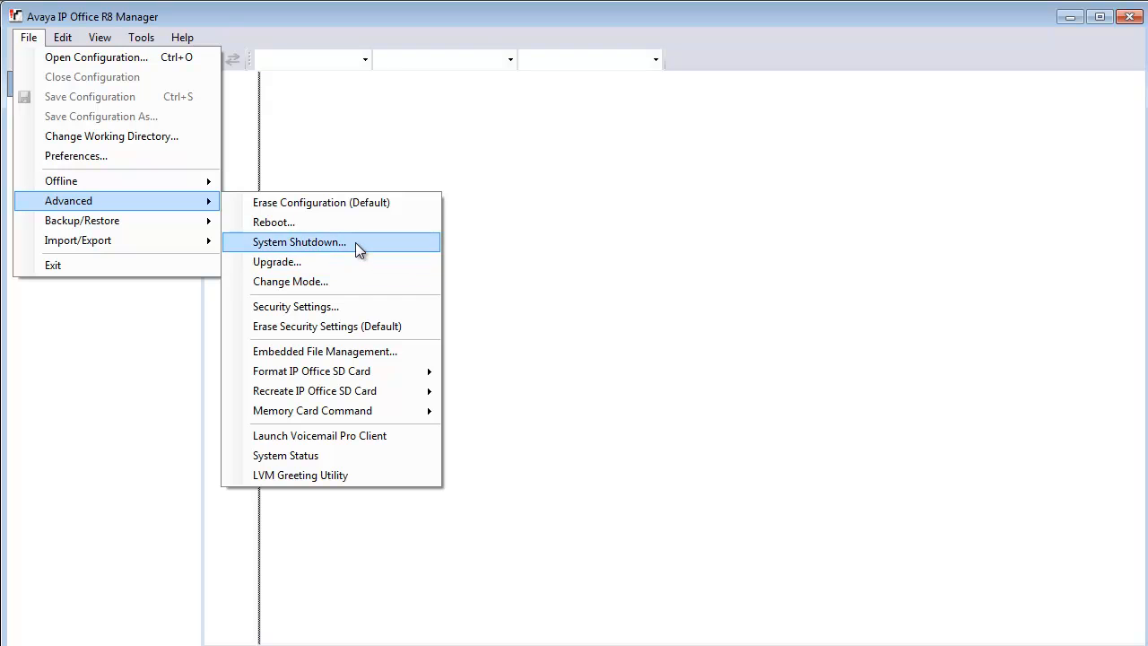
click(300, 240)
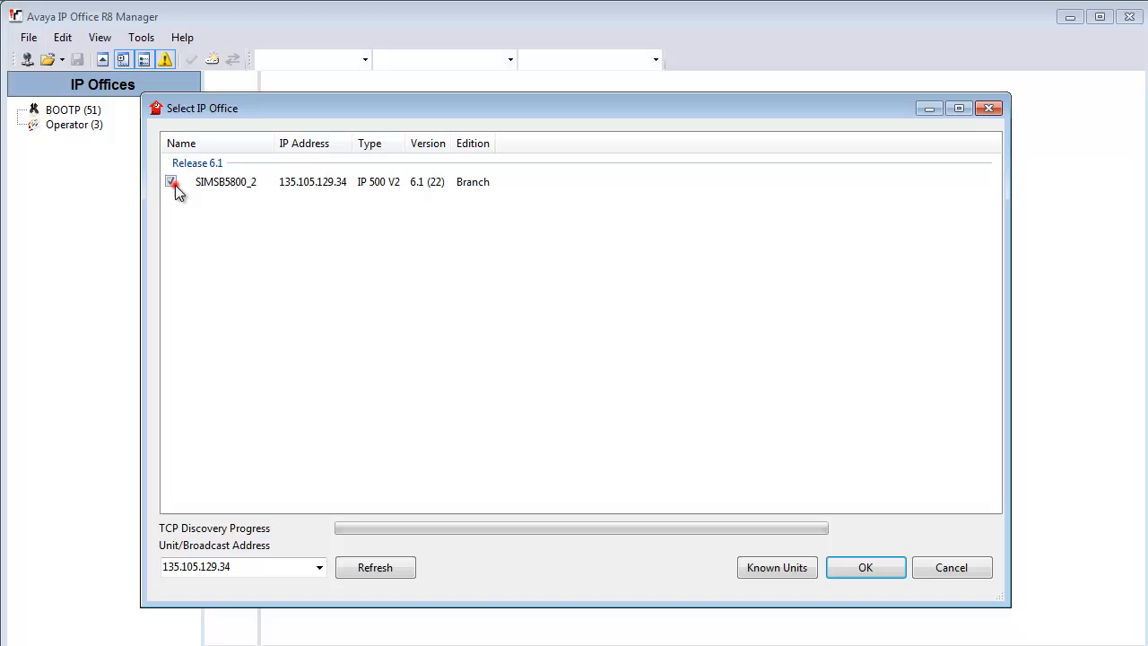
click(170, 182)
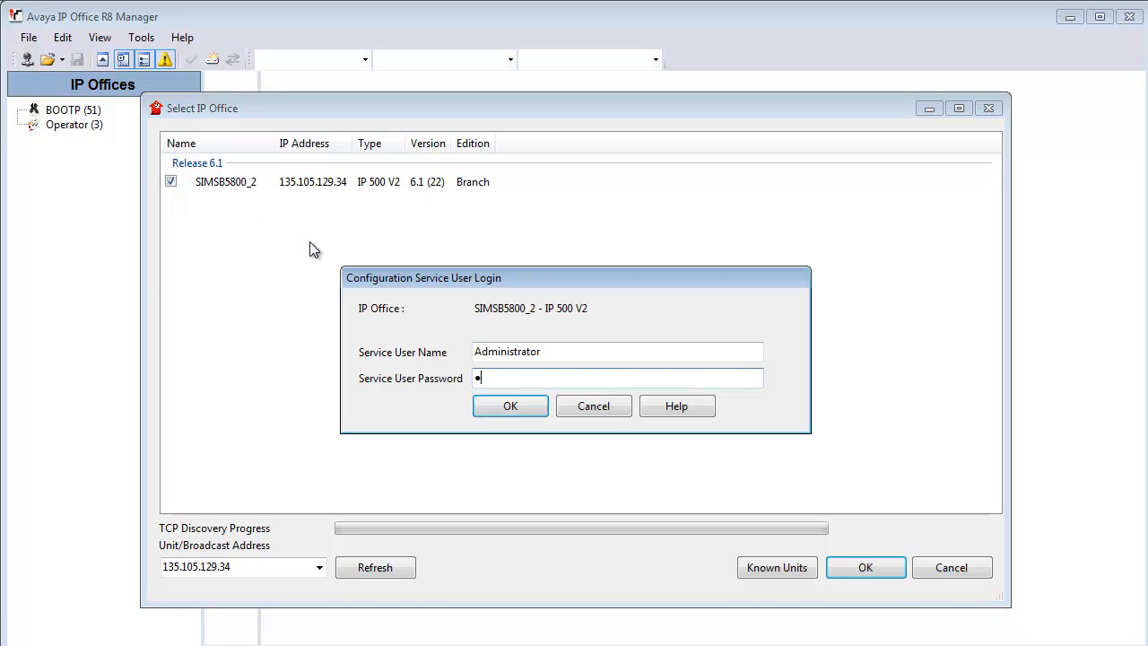
click(510, 406)
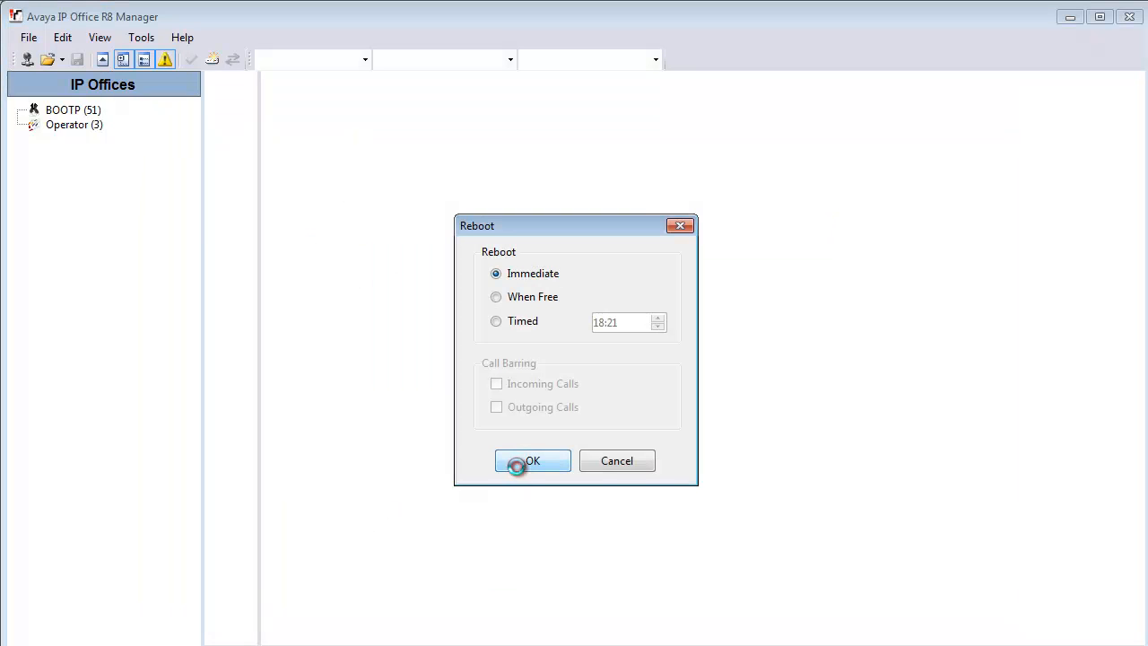
click(531, 459)
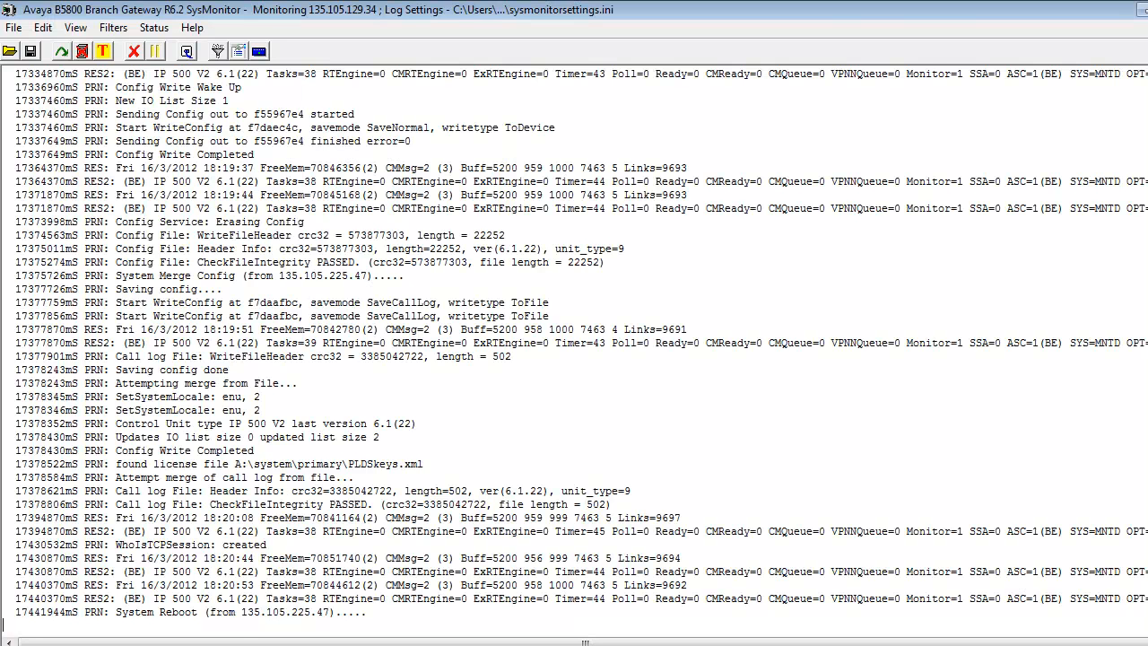
scroll(down, 3)
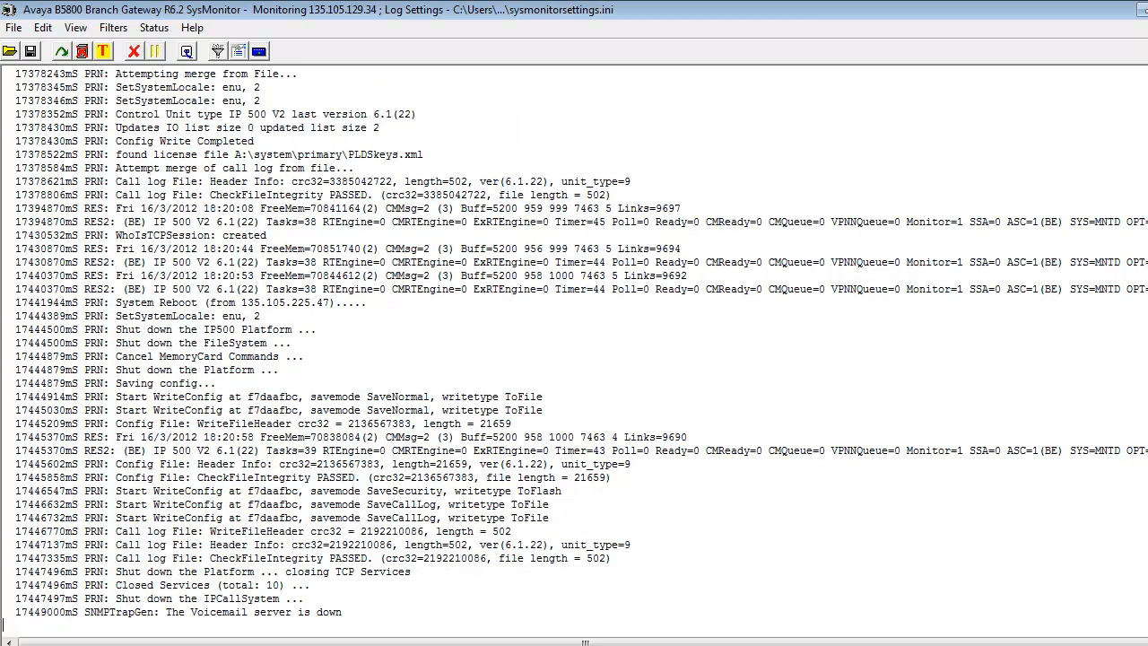
scroll(down, 3)
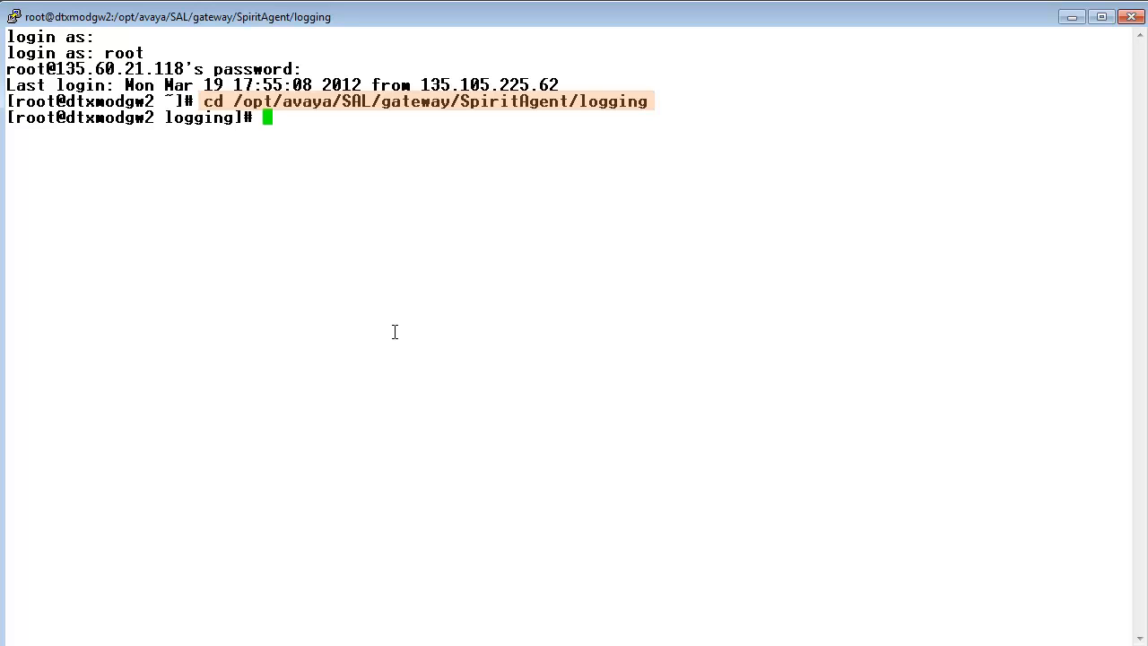
Step: Run tail -f spiritAgentOperational.log to watch incoming B5800 SNMP traps live
text(tail -f spiritAgentOperational.log)
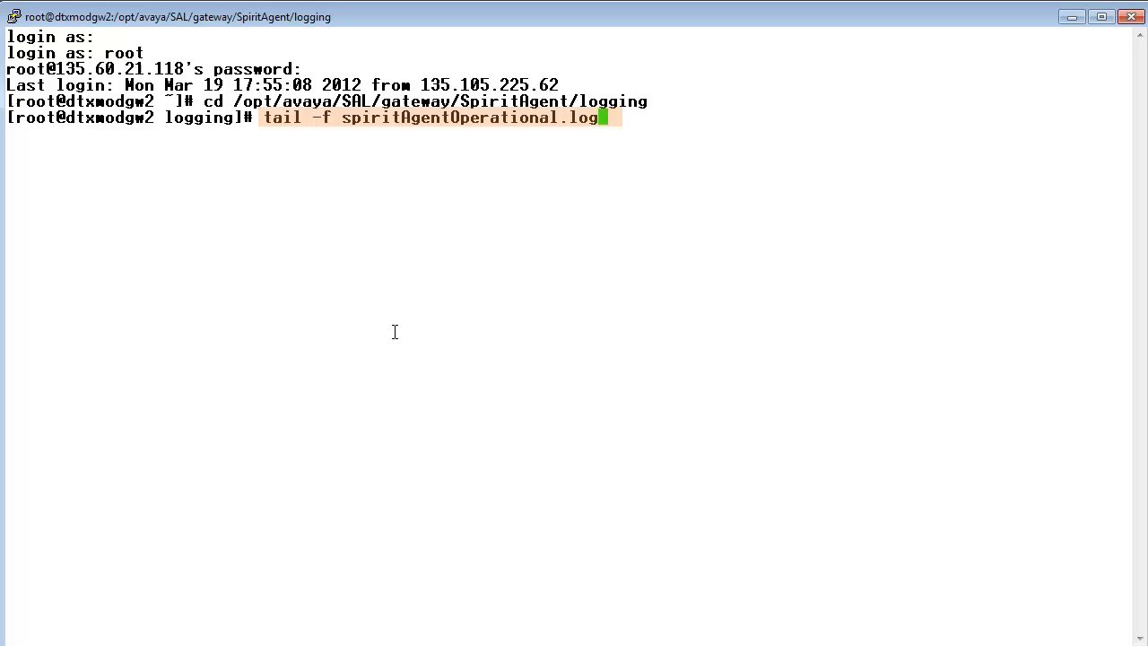
key(Return)
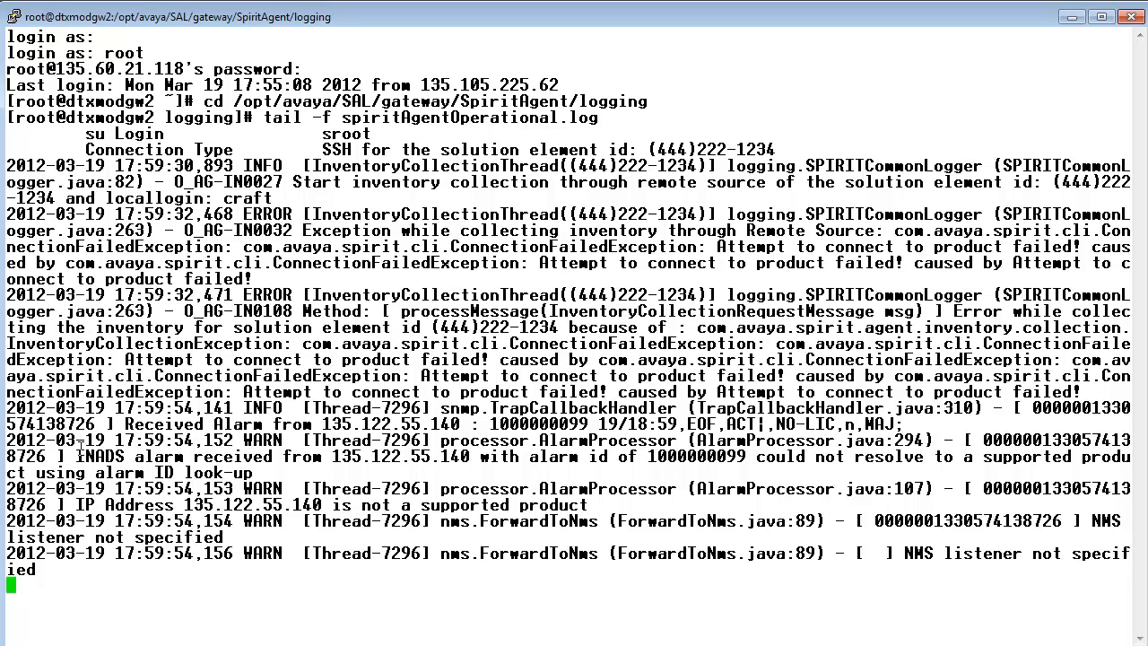
scroll(down, 3)
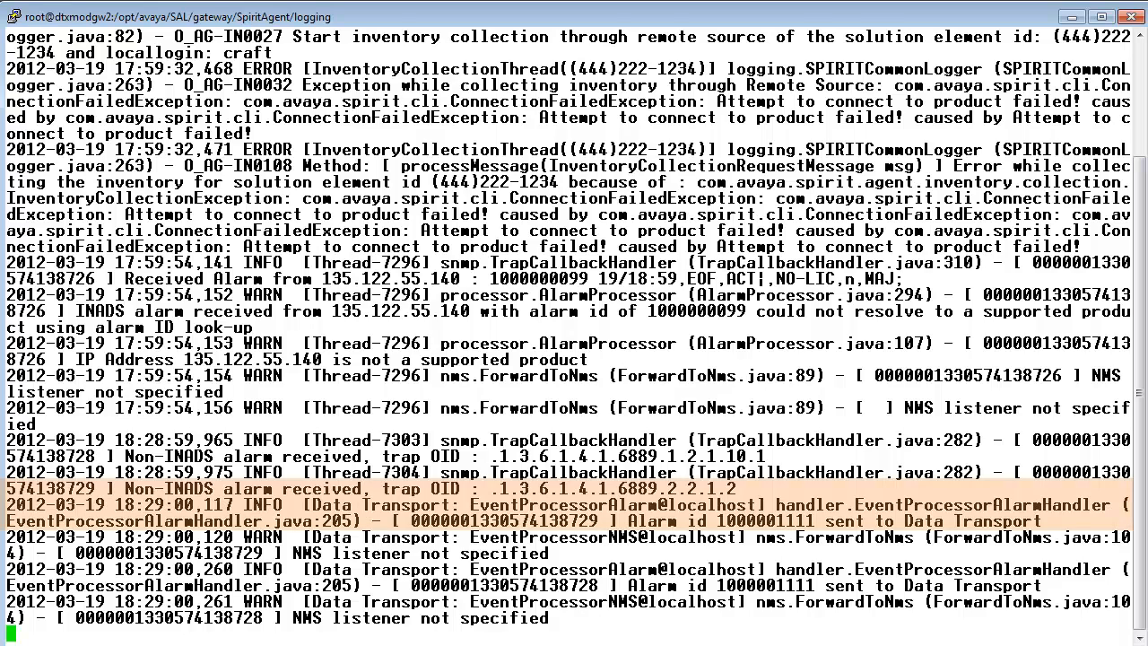